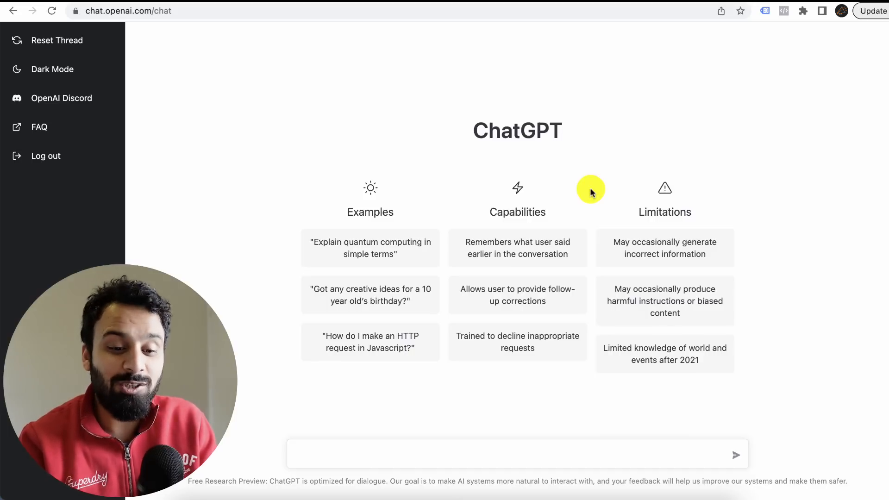
mouse_move(433, 40)
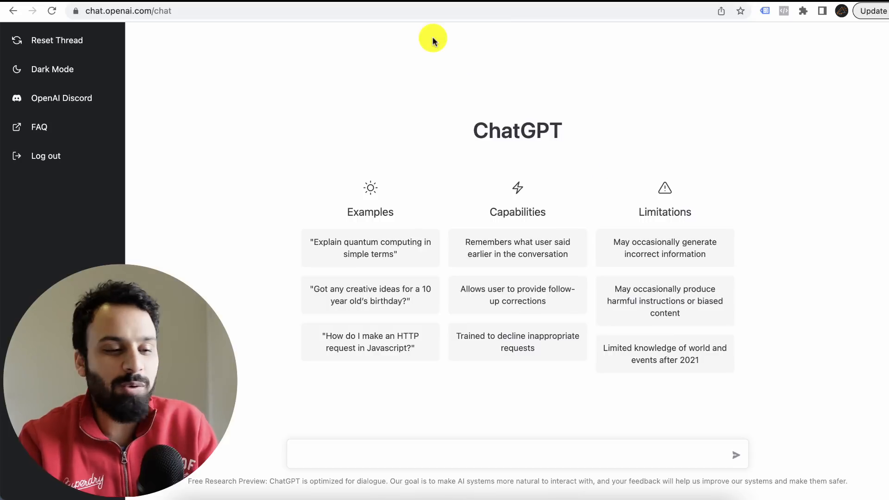
mouse_move(214, 26)
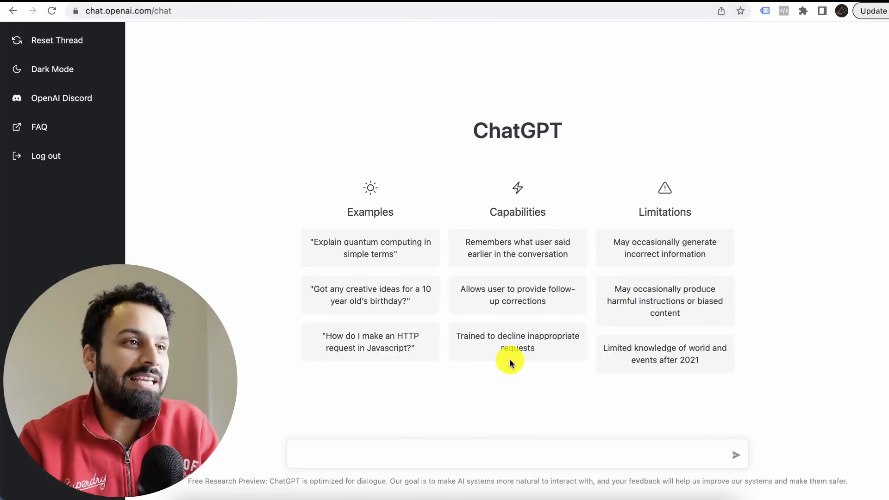
Ask for YouTube video title ideas for a digital marketing channel and send it.
text(give me some ideas of youtube video titles for a digital marketing youtube channel)
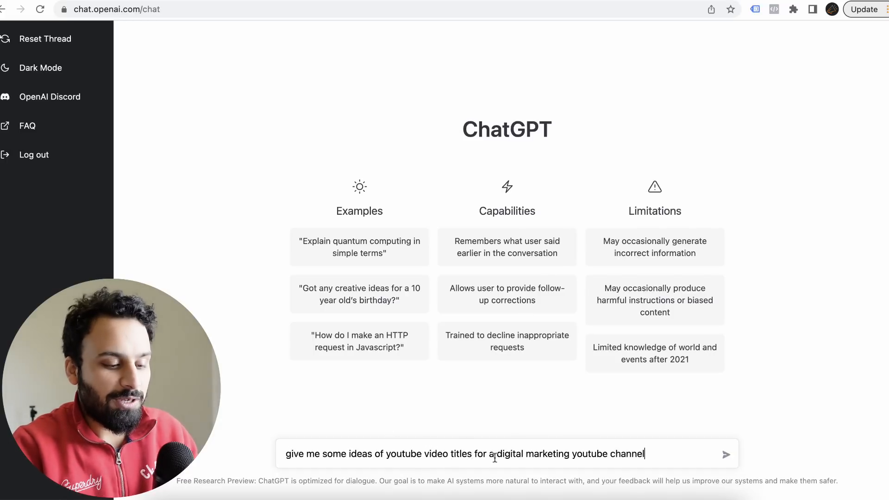
click(726, 454)
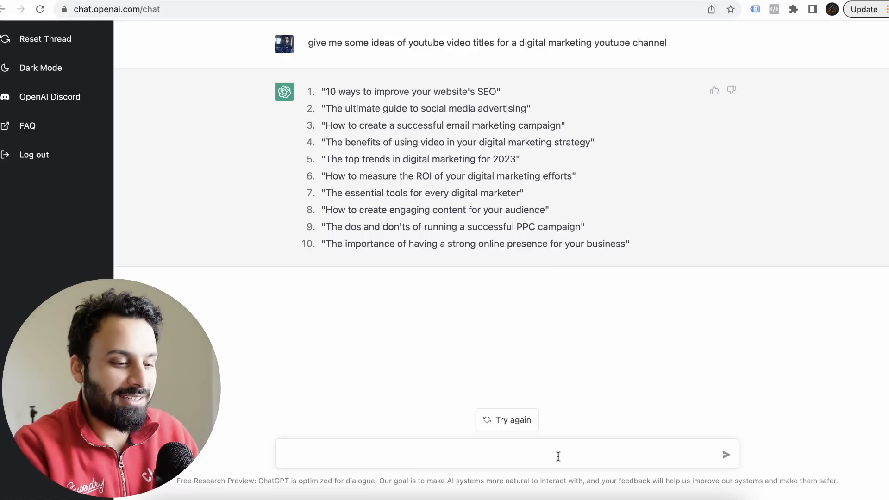
Ask for talking points for each suggested title and read through the streaming reply.
text(tell me talking points for each of them)
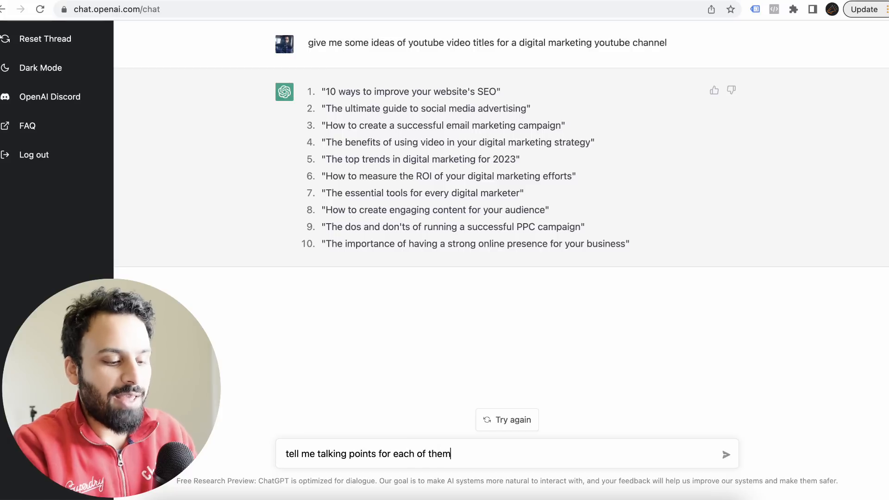
click(726, 454)
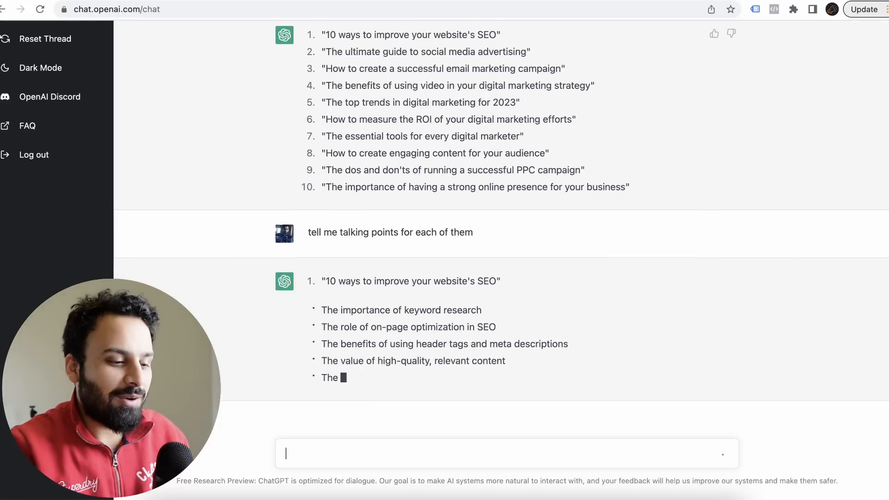
scroll(down, 3)
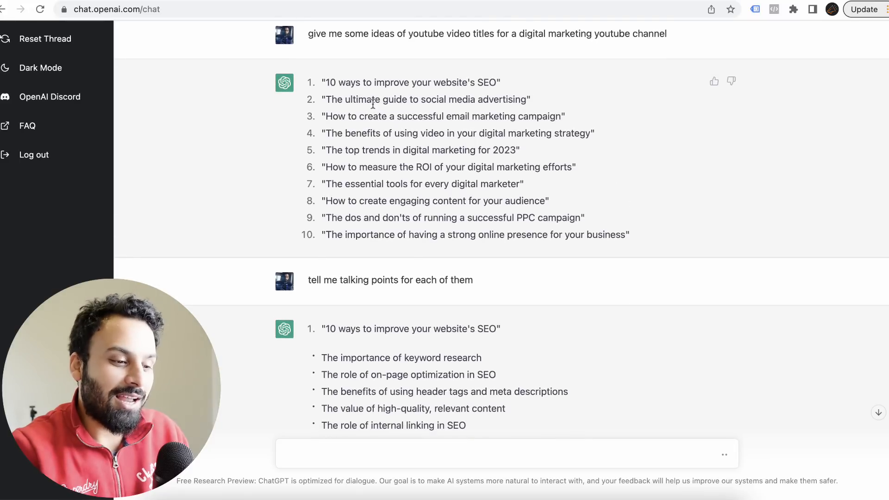
scroll(down, 3)
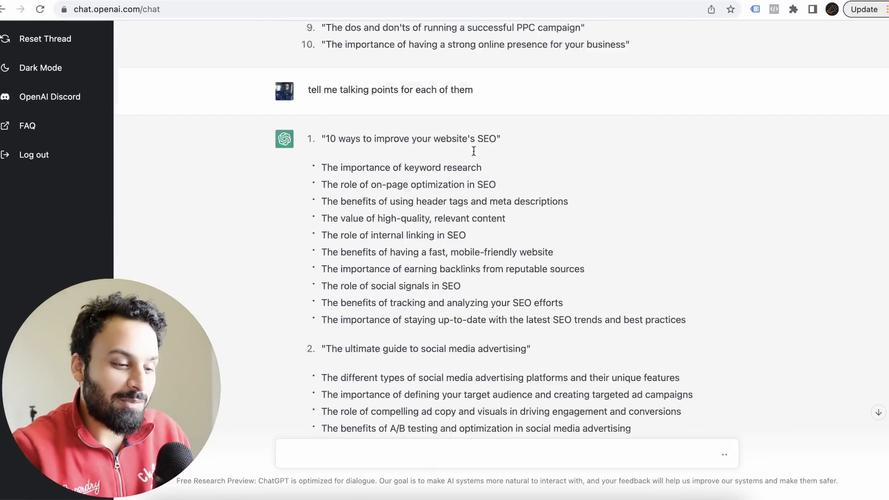
scroll(down, 3)
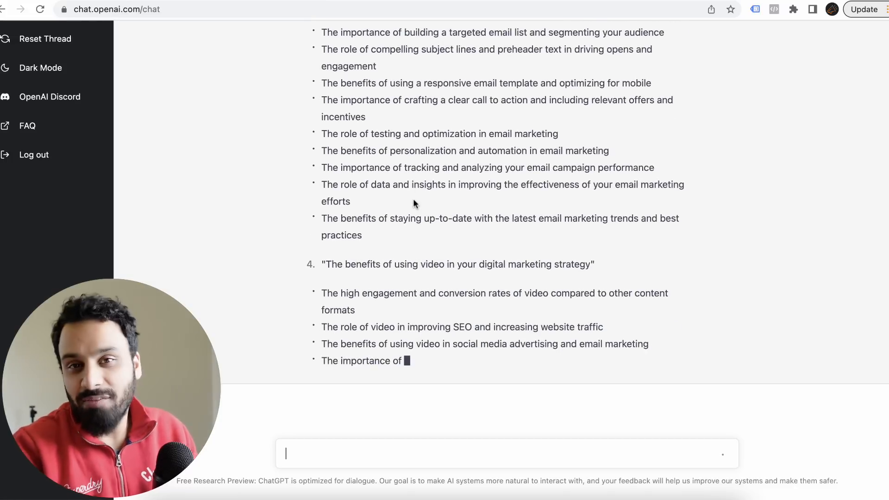
Reset the thread and request ad copy for a dating app.
click(57, 40)
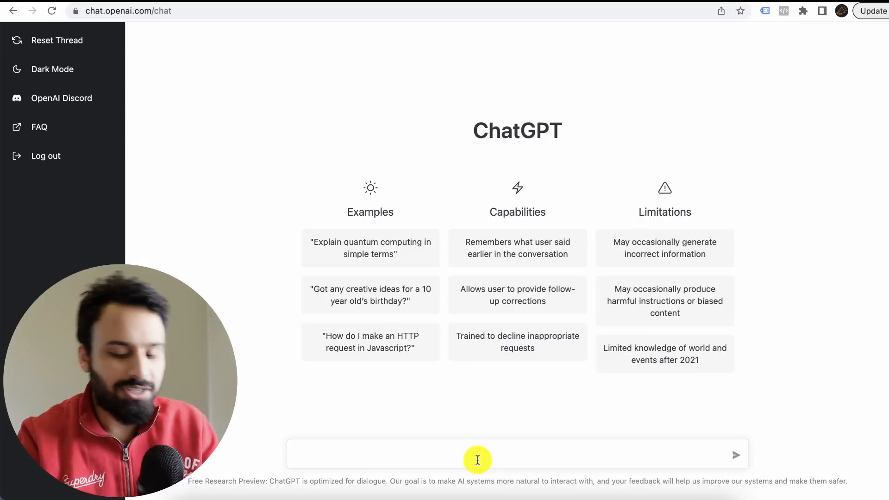
text(write me an ad c)
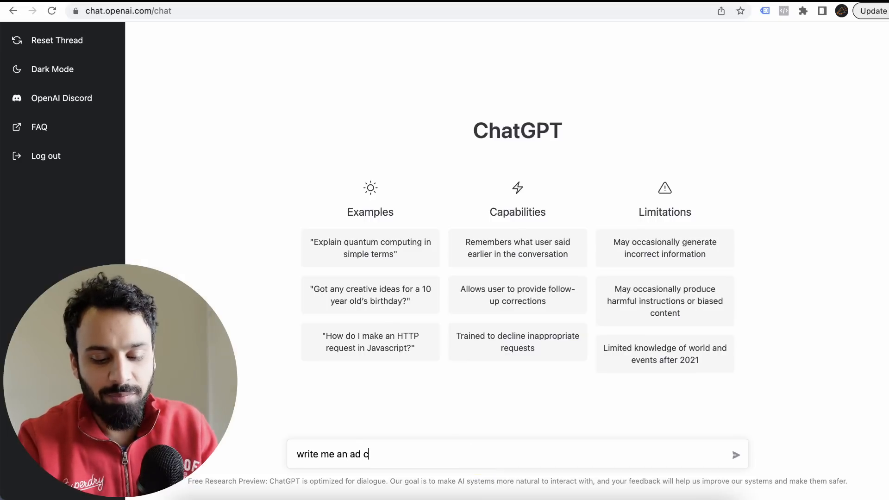
text(opy for a dating)
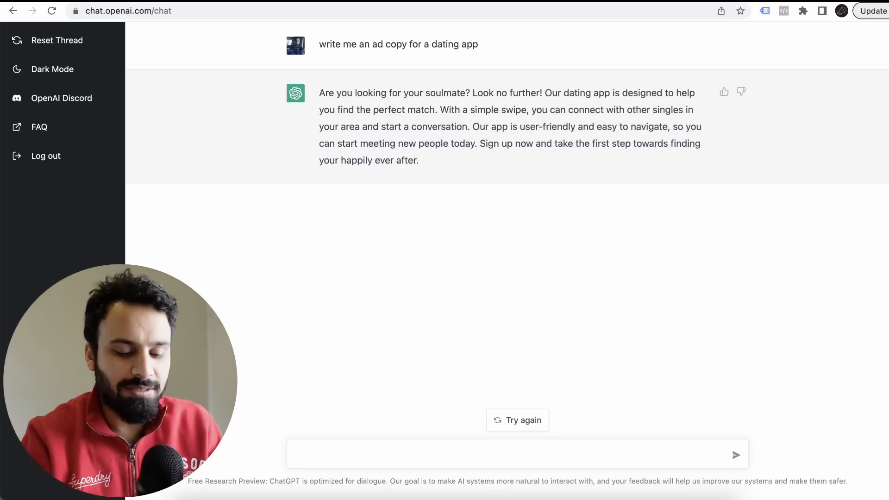
Request a shorter version of the ad copy aimed at senior citizens.
text(write the copy for senior citizens and make it short)
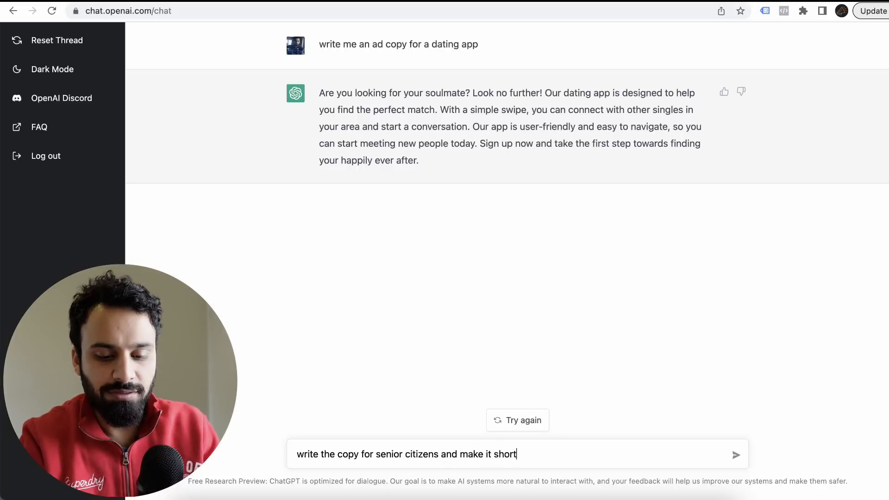
click(736, 454)
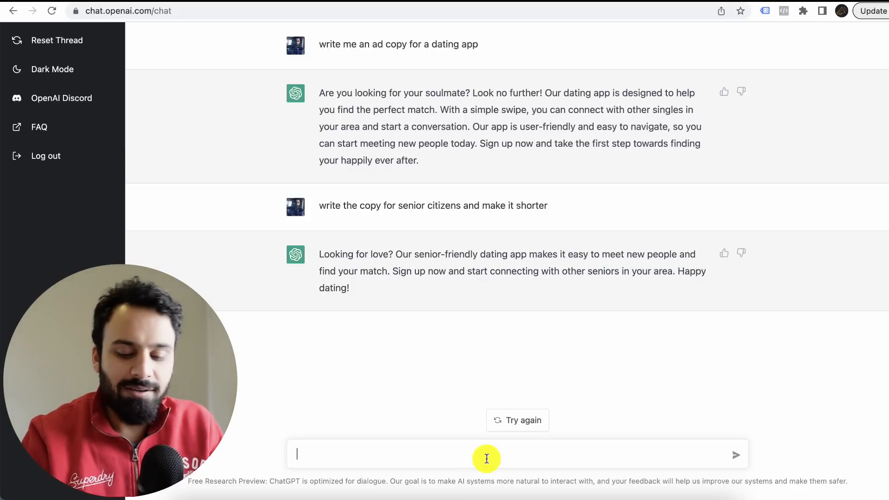
Ask for the senior dating ad to be made more decent and romantic.
text(make it a bit decent)
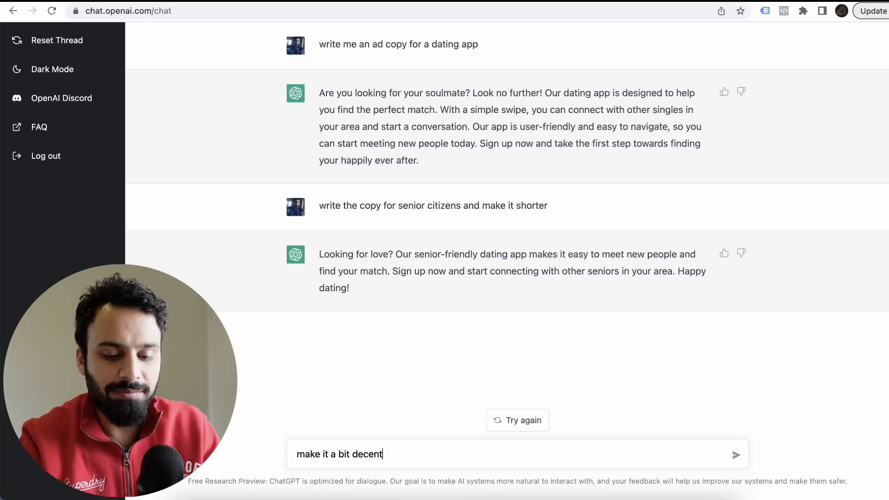
text(and romant)
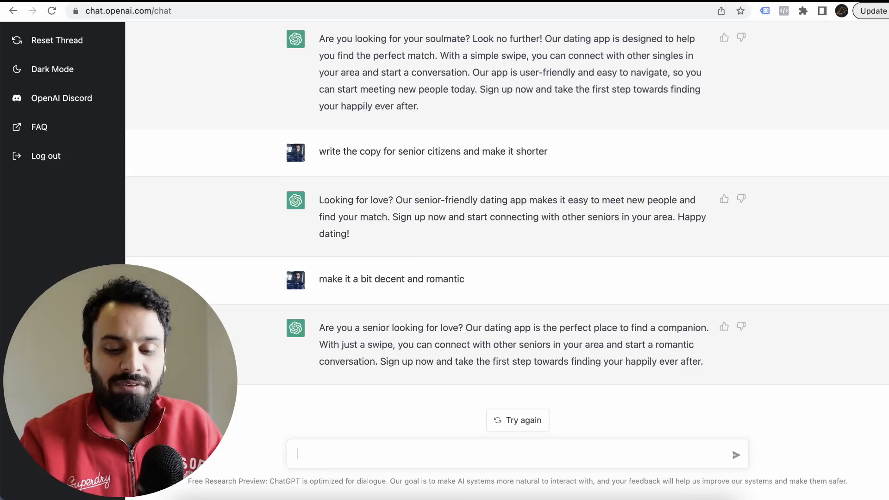
Ask for 'golden years' wording in a shorter ad, then a short crypto ad.
text(use words like golden years and)
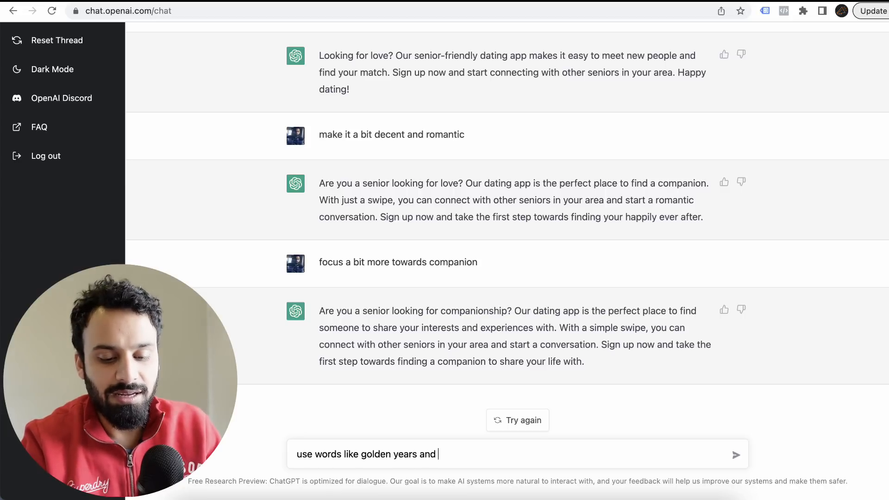
text(make it short)
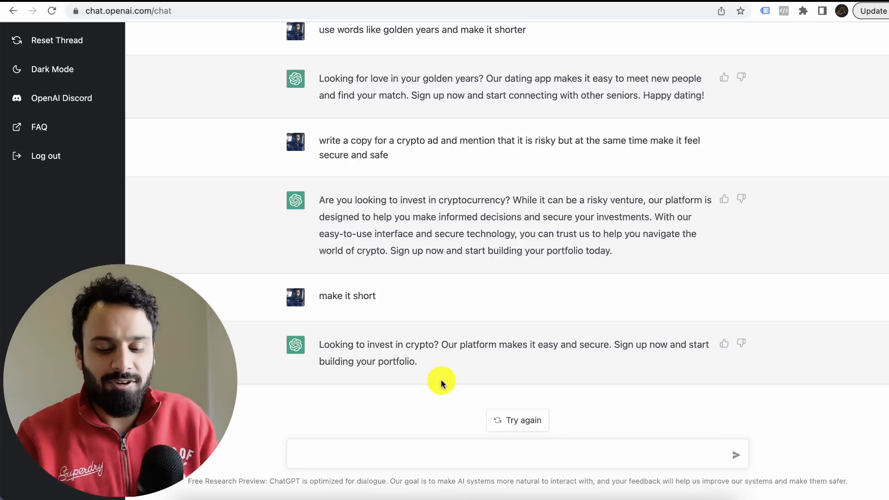
Ask for the best digital marketing campaigns of all time, then begin the blog request.
text(what are the best digital marketing campaigns of all time)
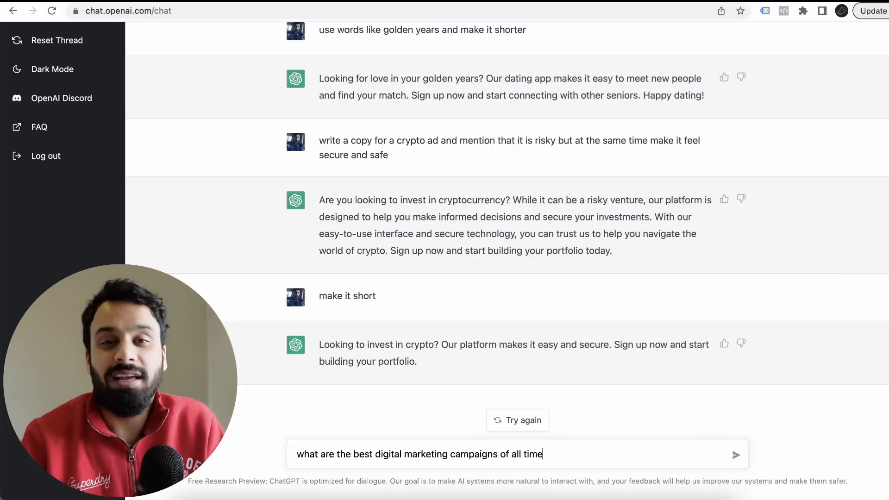
key(Enter)
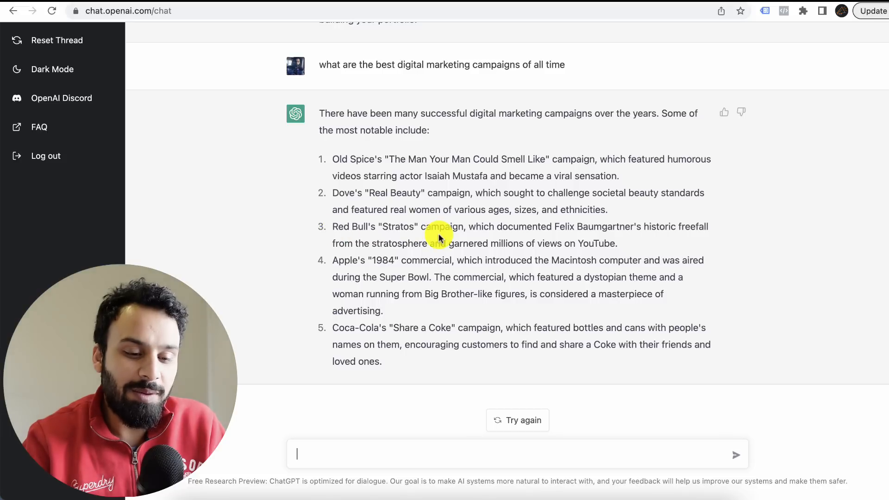
mouse_move(295, 278)
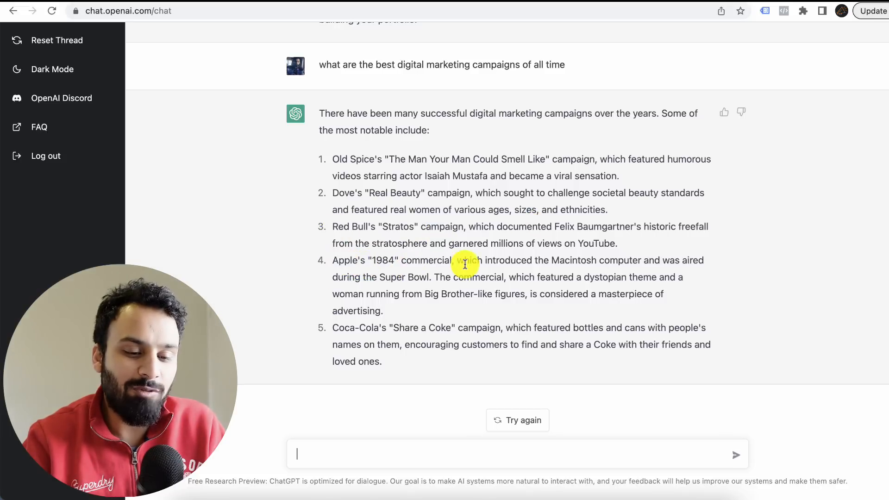
mouse_move(462, 297)
text(talk specifically about automotive brands)
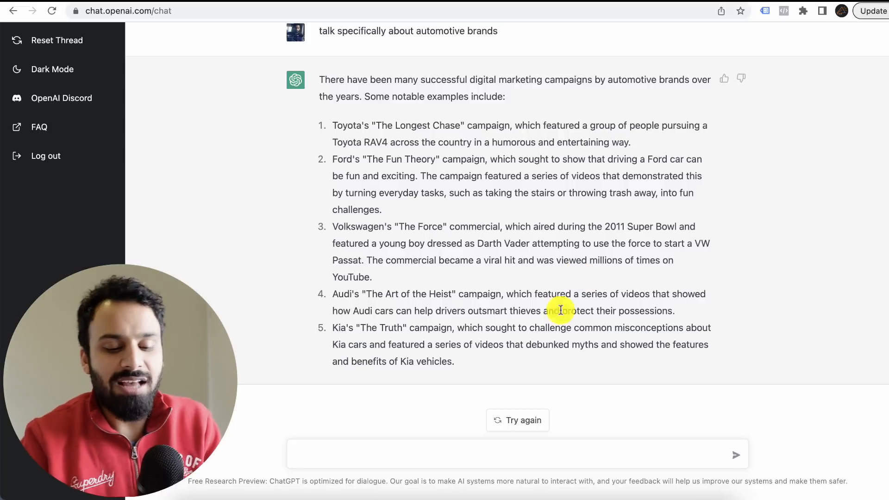
text(write me a blog of 1500 words about differences between)
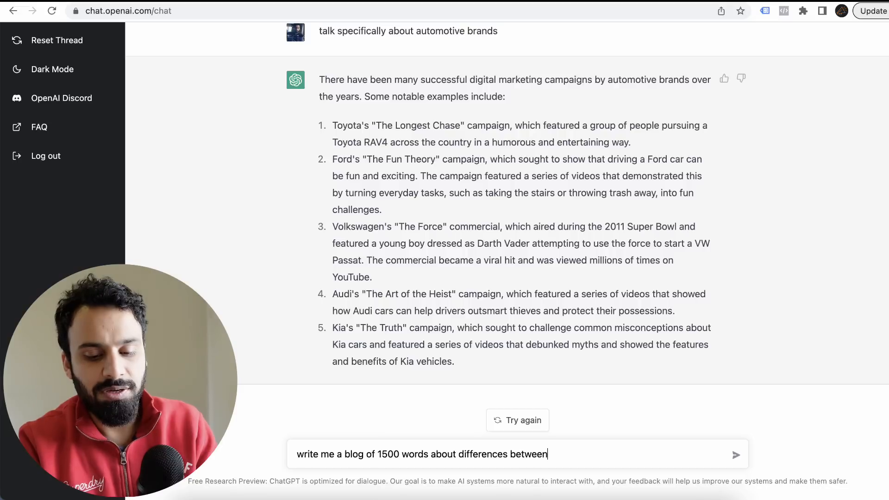
Continue the 1500-word blog prompt naming cm360 and dv360 as the compared platforms.
text(cm360)
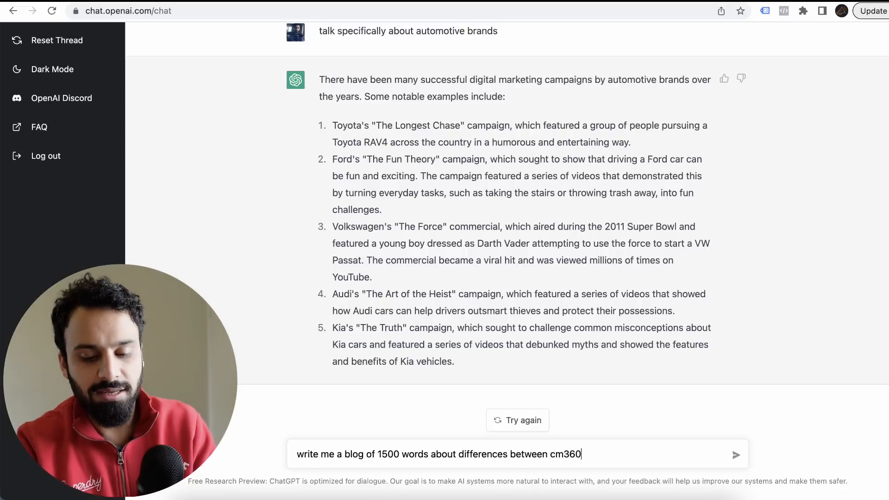
text(and dv3)
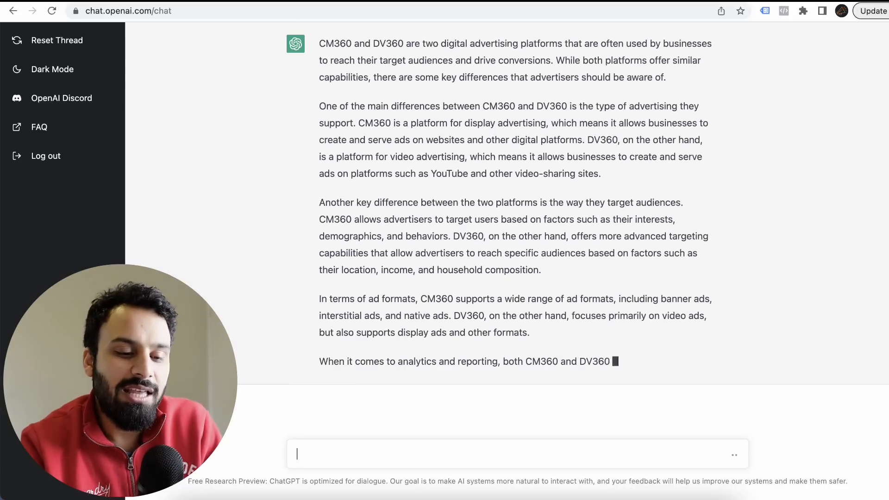
Scroll down through the CM360 vs DV360 answer to its concluding paragraph.
scroll(down, 3)
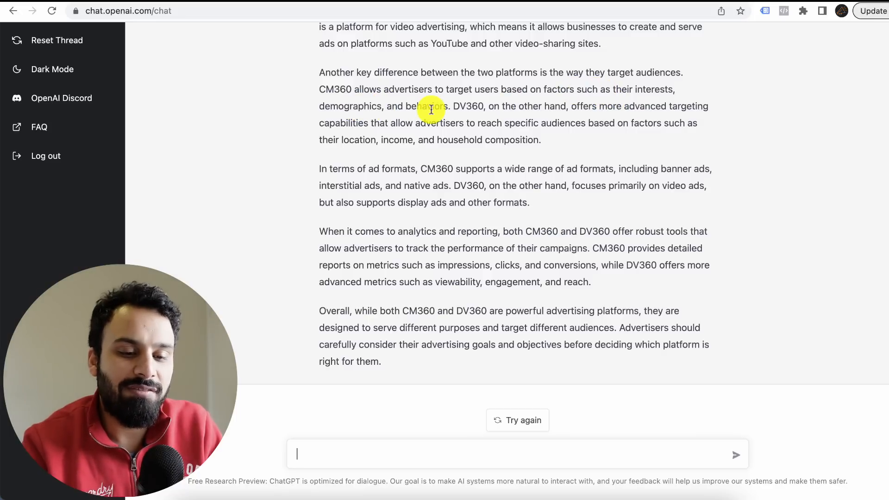
mouse_move(623, 111)
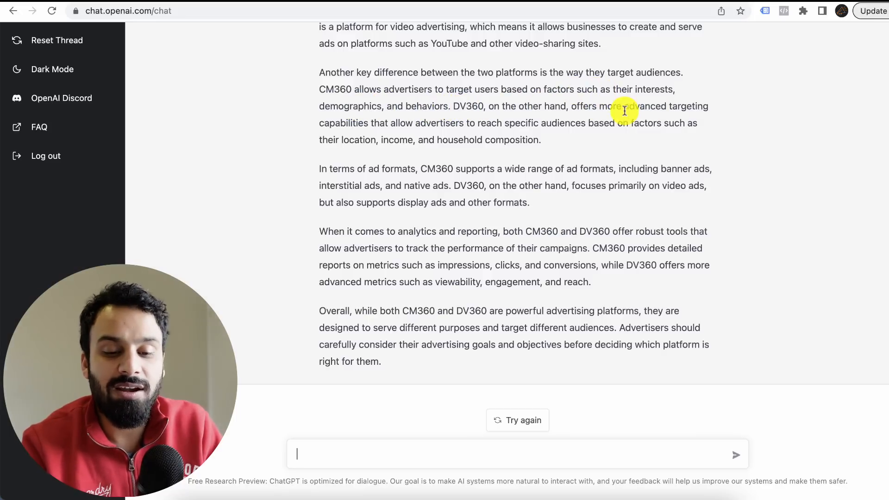
mouse_move(499, 129)
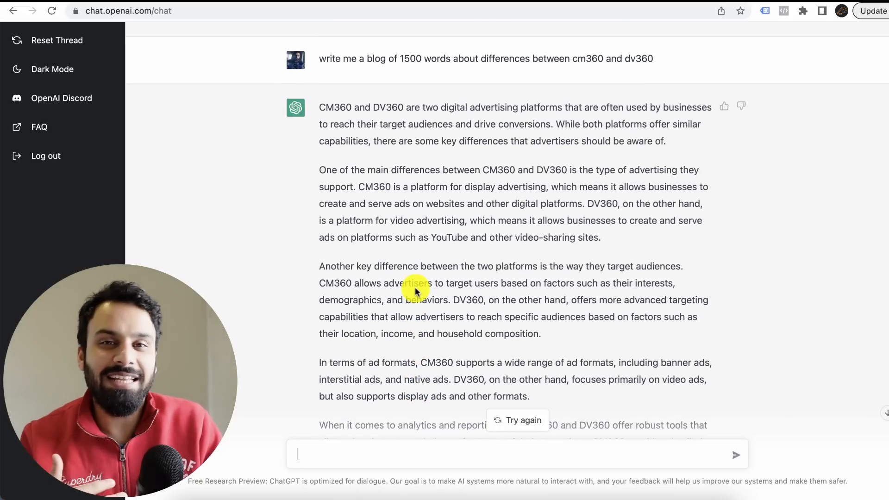
scroll(down, 3)
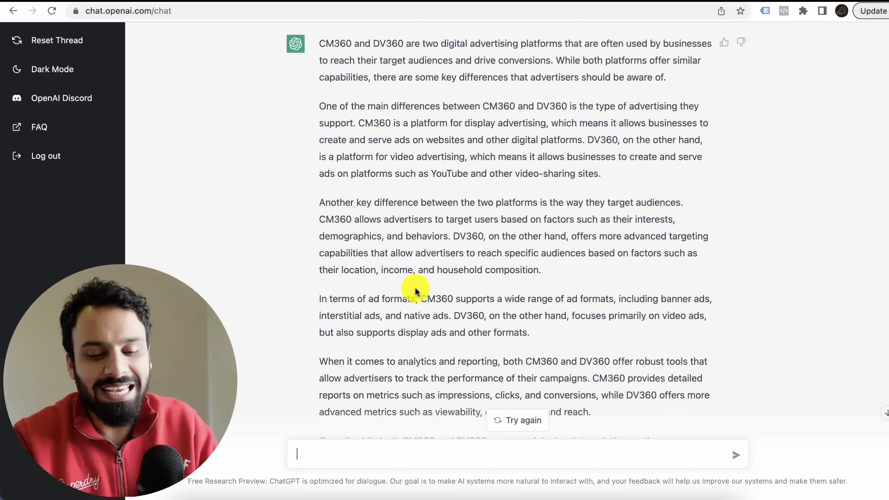
scroll(down, 3)
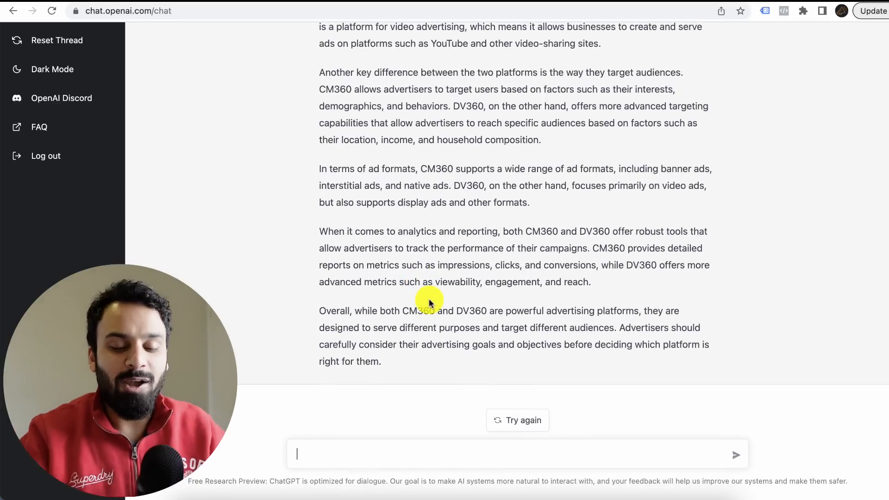
mouse_move(449, 446)
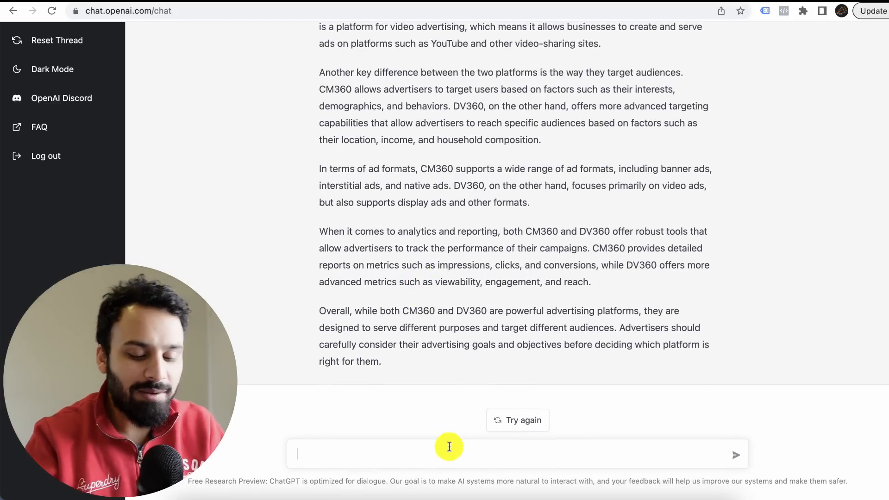
Ask for the differences as bullet points and highlight the bulleted answer.
text(can)
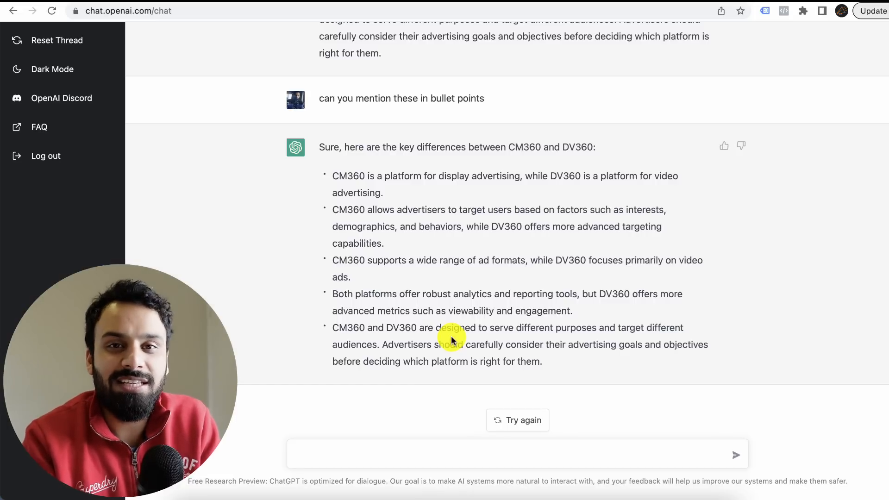
mouse_move(332, 176)
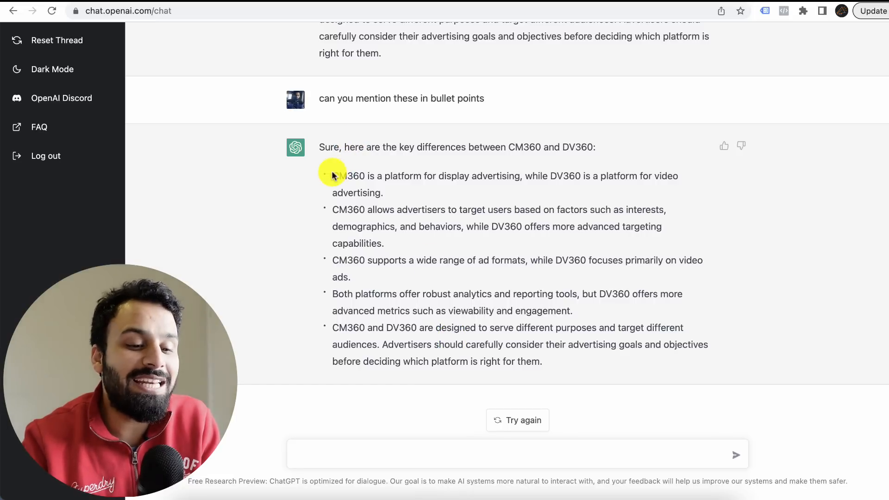
drag(332, 175, 631, 361)
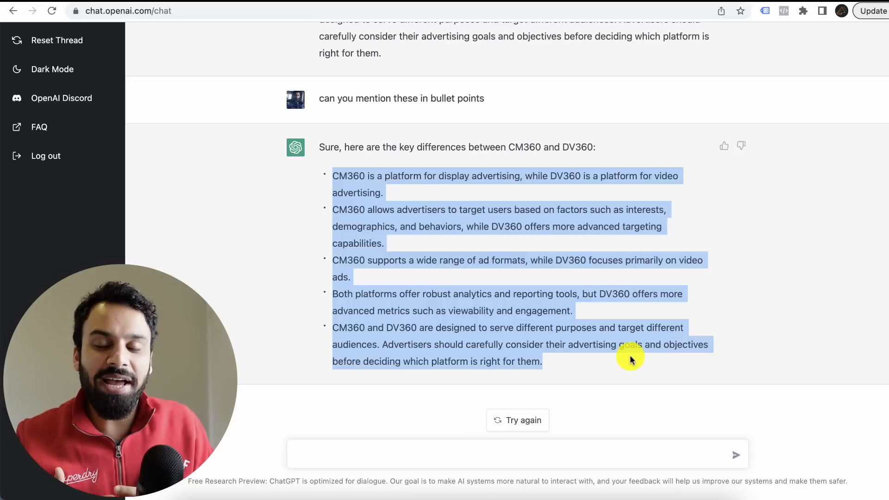
click(500, 454)
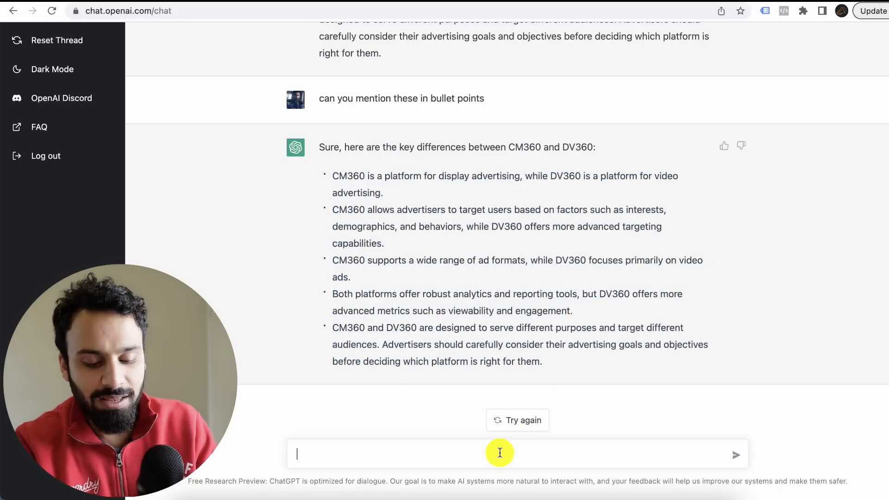
Request a conclusion be added to the CM360 vs DV360 comparison.
text(add concluso)
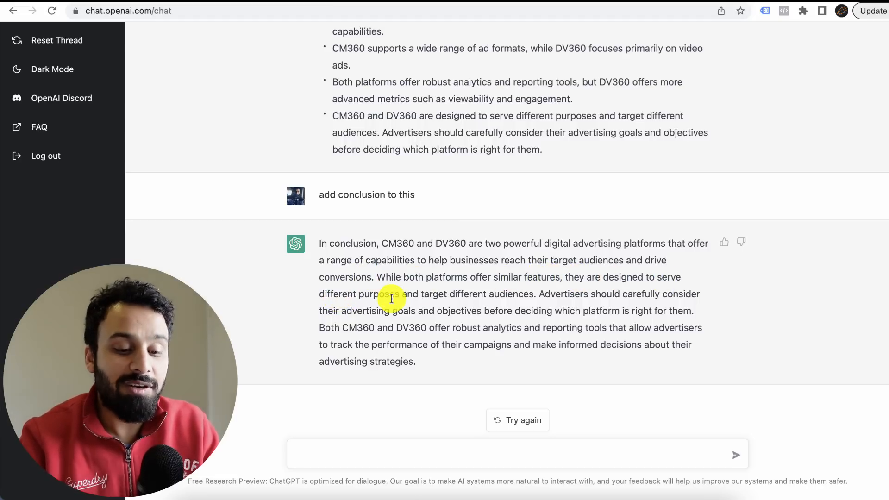
mouse_move(411, 321)
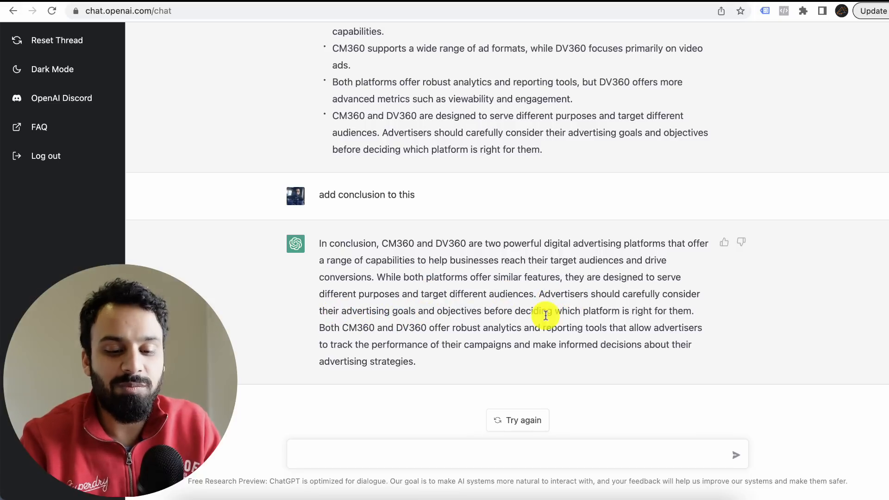
mouse_move(369, 331)
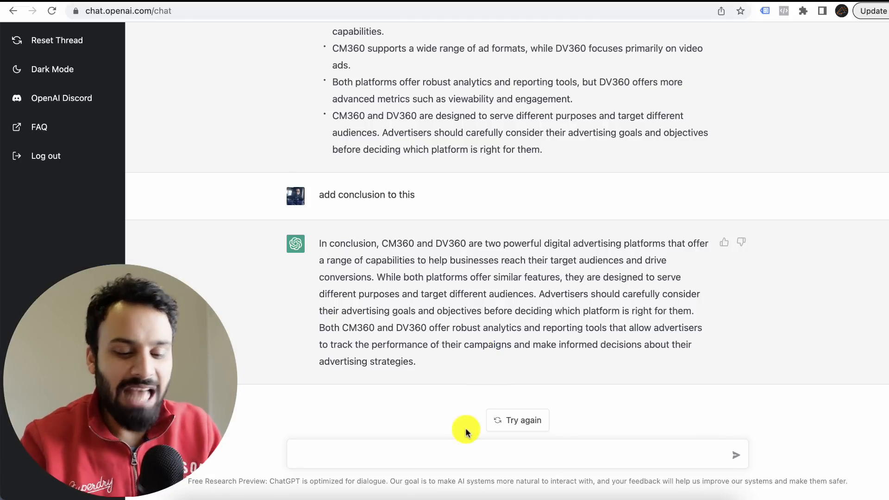
mouse_move(448, 448)
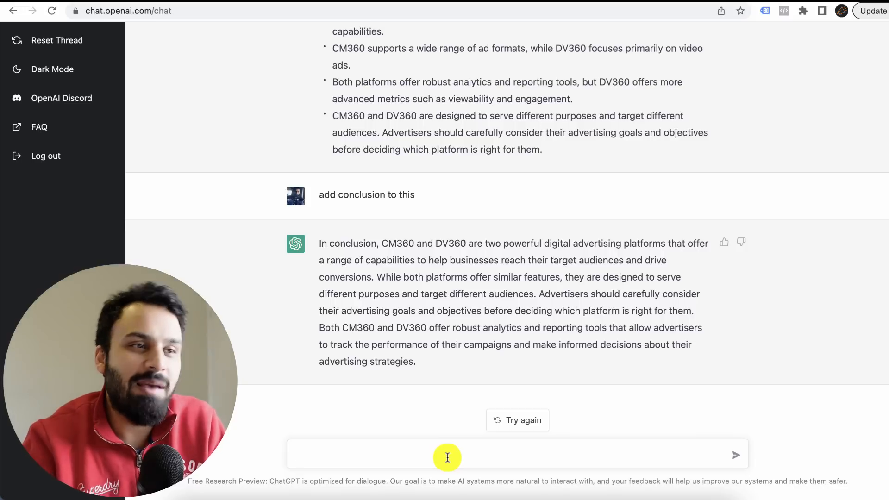
Ask for the most commonly used interview questions for a digital marketing role.
text(what are the most c)
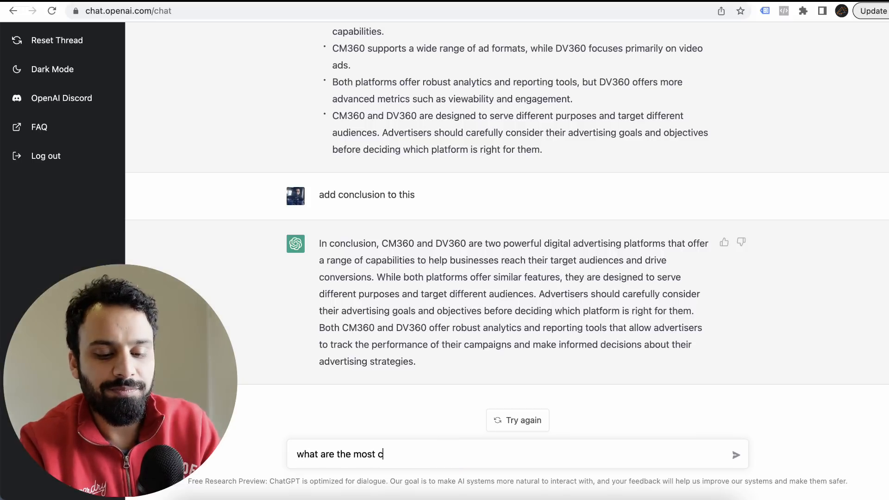
text(ommonly used inter)
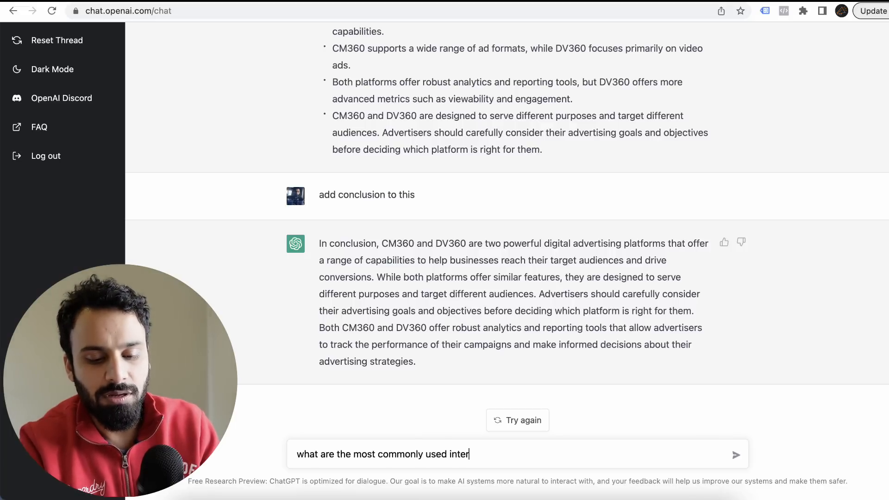
text(view question)
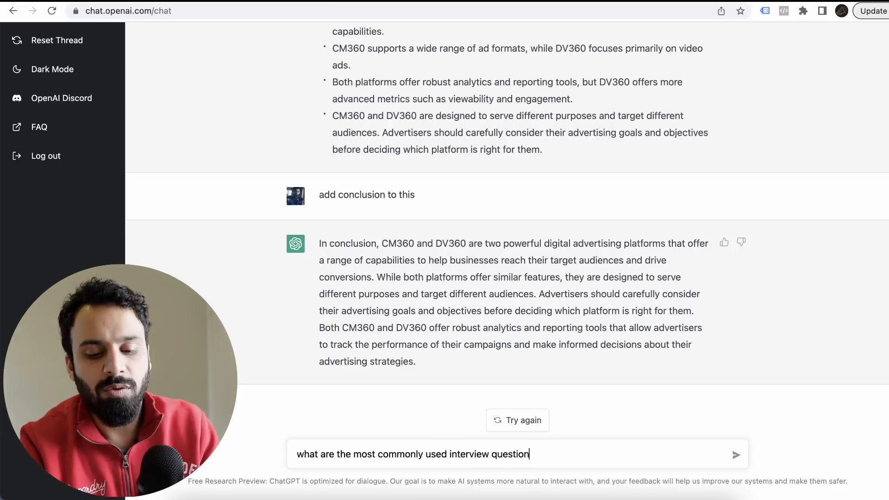
text(s for digital marketing role)
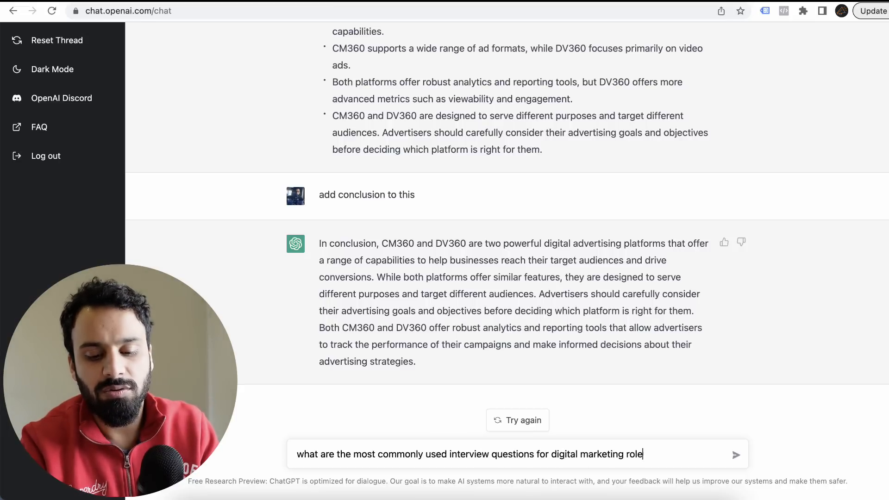
key(enter)
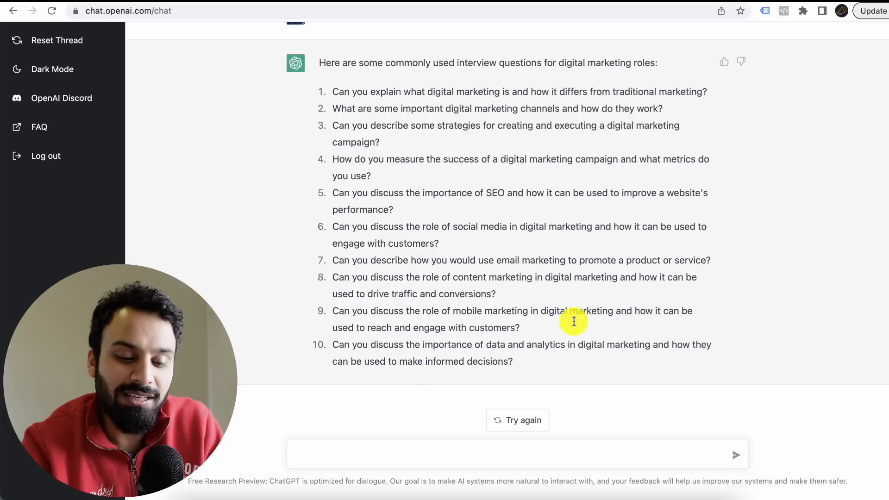
mouse_move(534, 345)
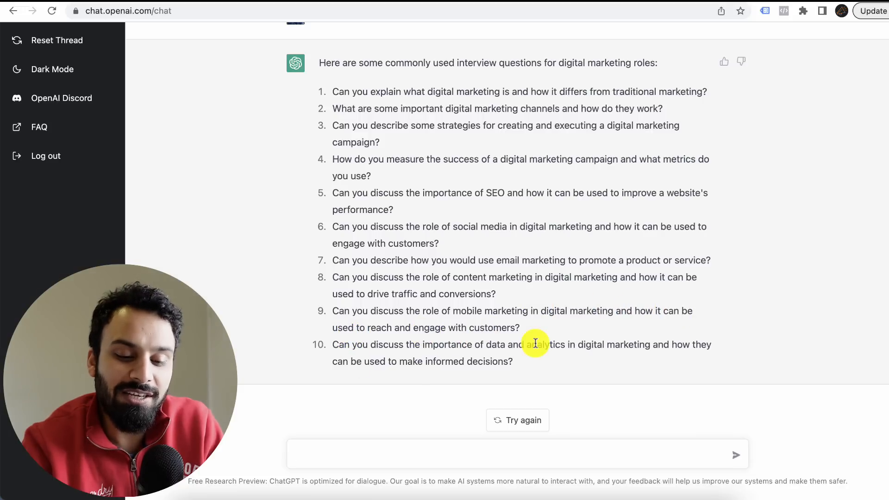
mouse_move(491, 394)
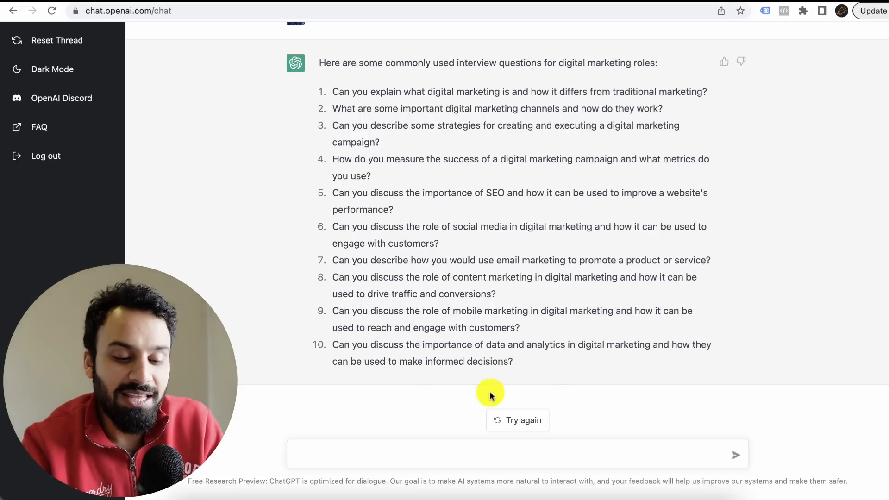
Ask 'can you tell me 10 more questions' to extend the digital marketing list to twenty.
text(can)
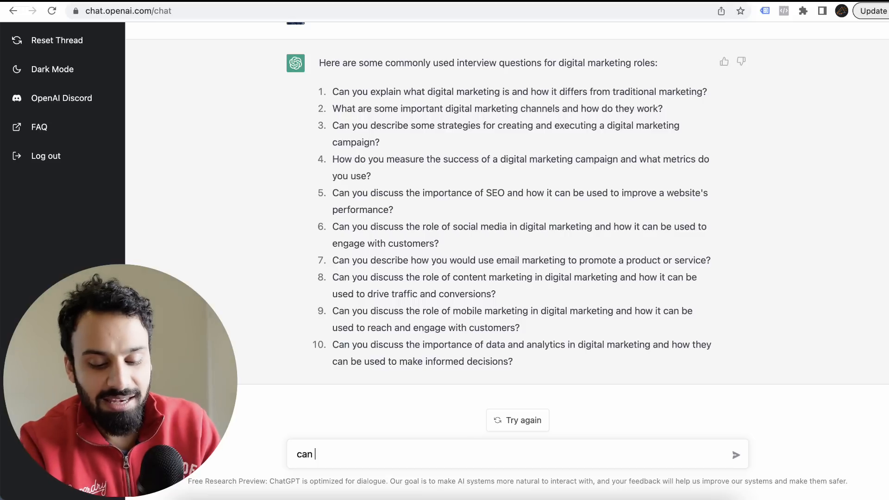
text(you tell me)
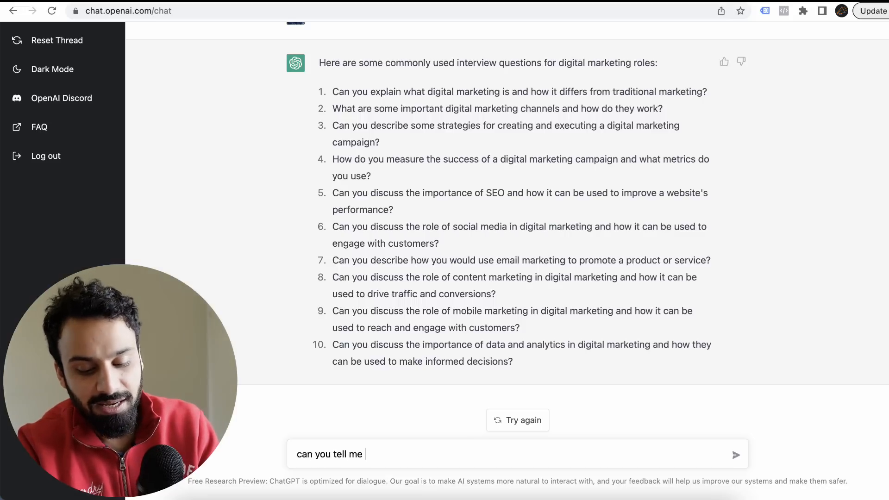
text(10 more que)
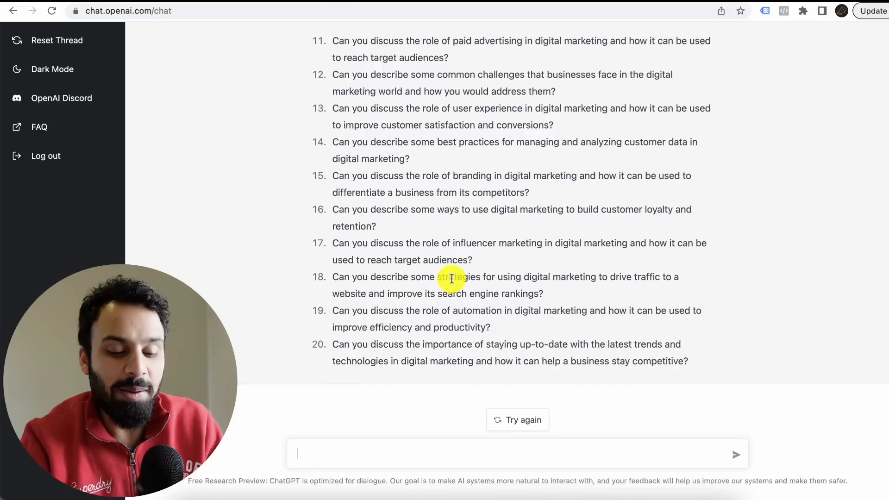
Send 'can you be specific to ppc' to get ten PPC-focused interview questions.
text(can)
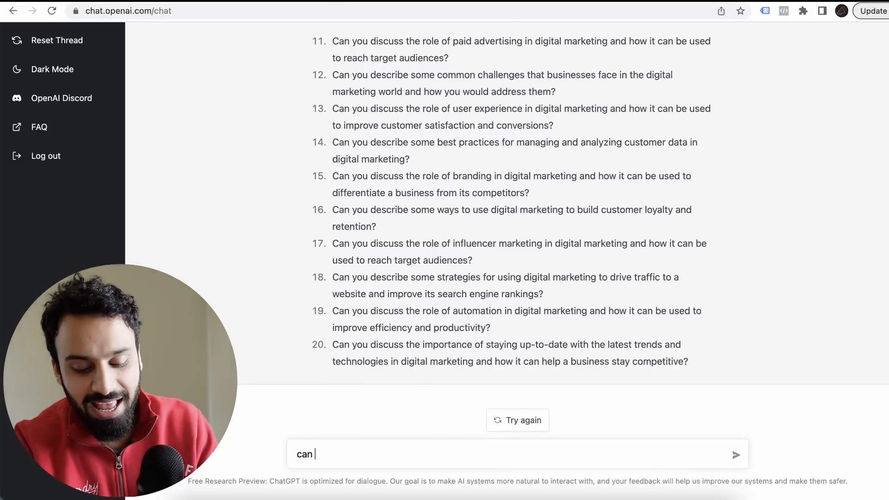
text(you be spe)
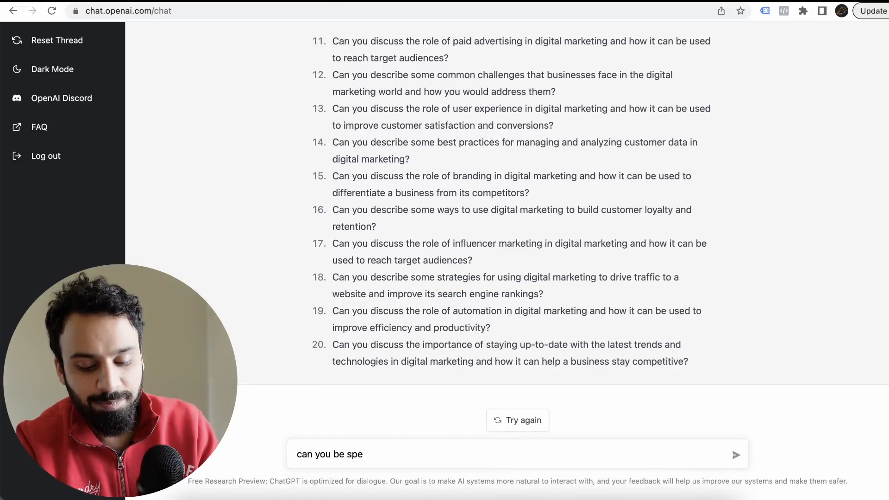
text(cific to)
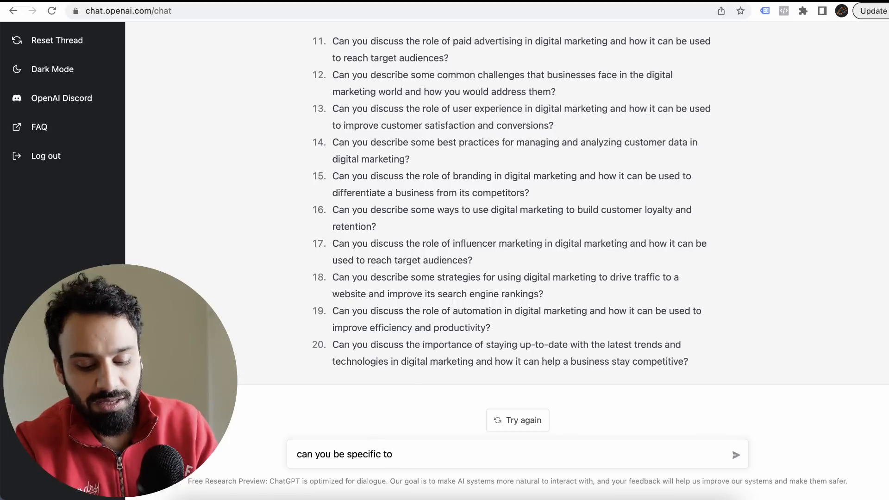
text(ppc)
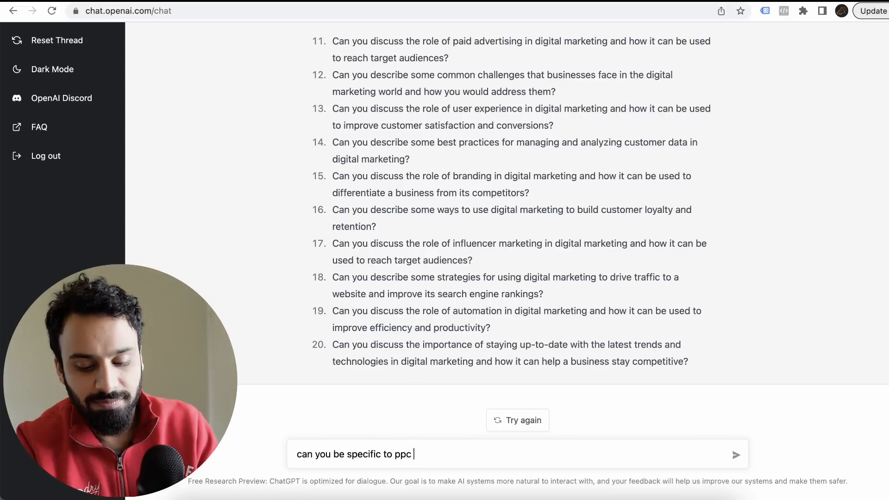
click(736, 454)
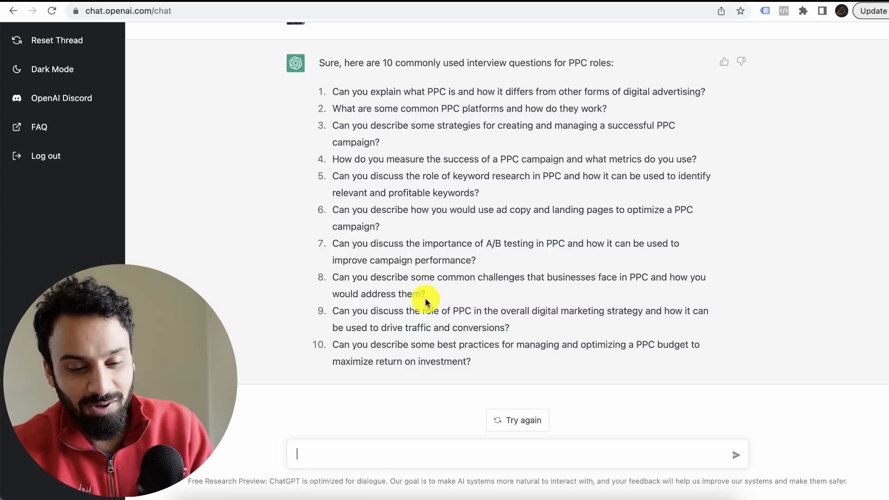
Request scenario-based PPC questions and wait for the five campaign scenarios to generate.
text(can you add some scenario based)
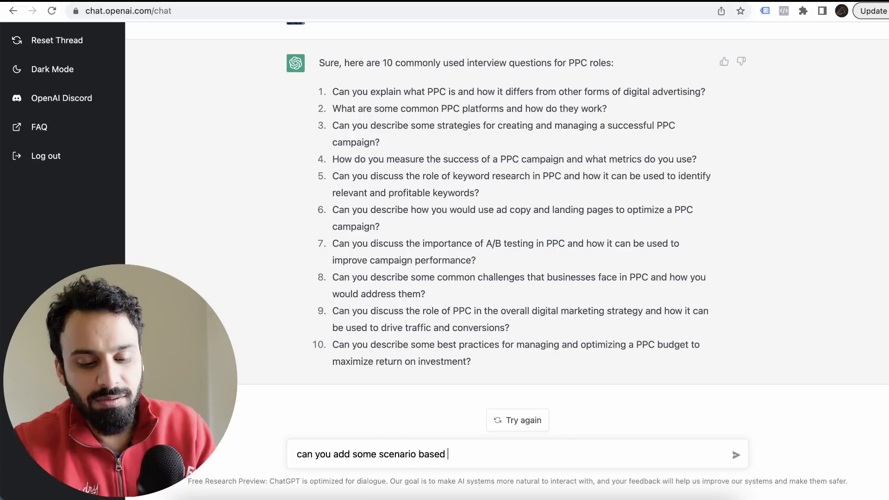
text(quesri)
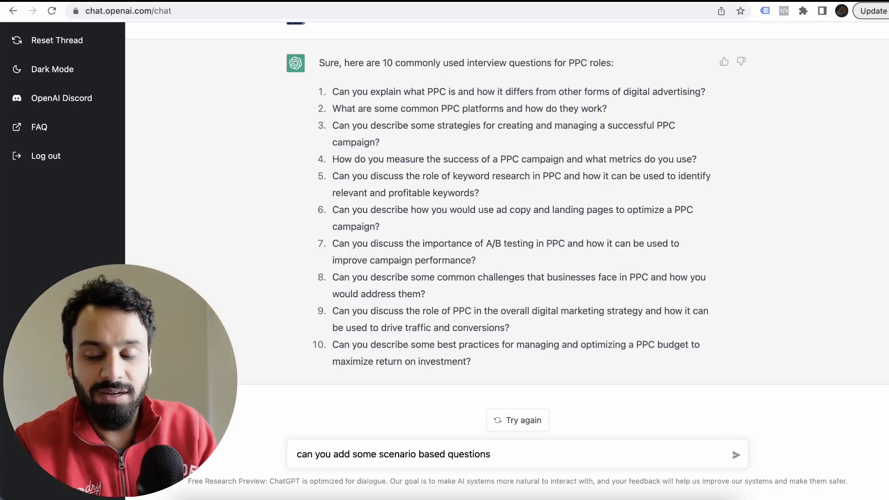
click(737, 454)
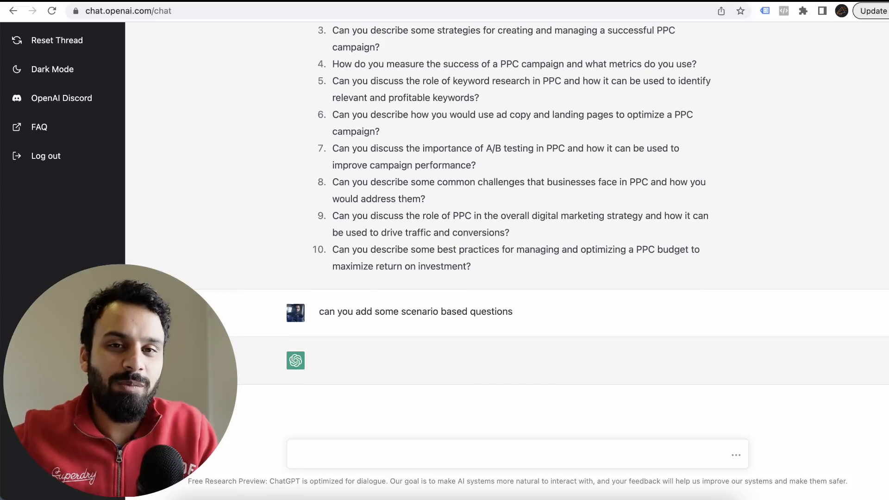
click(516, 454)
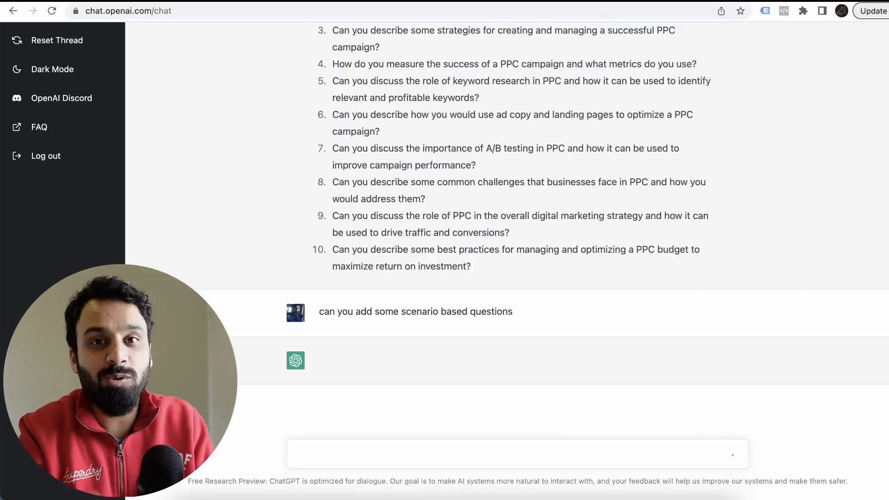
click(516, 454)
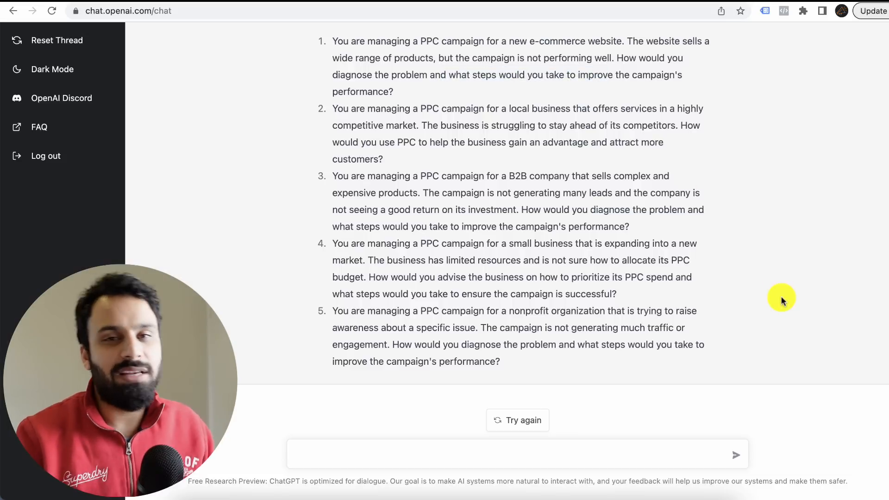
click(516, 454)
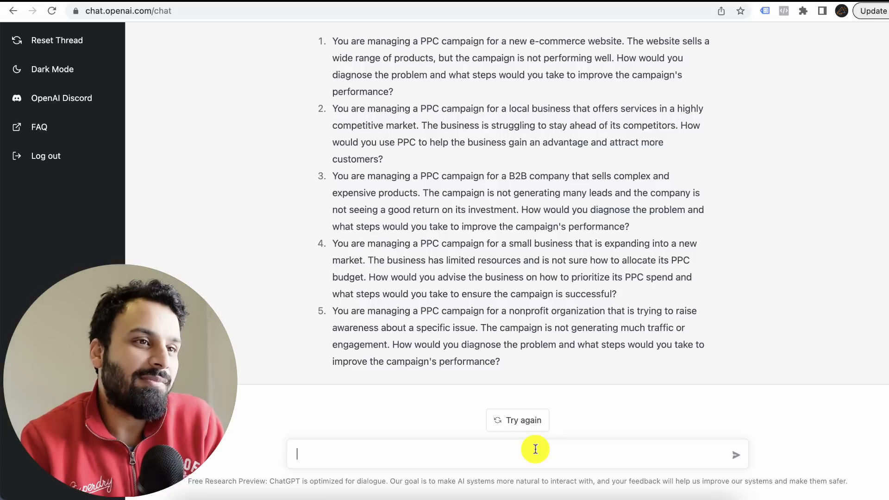
Ask what background colour suits a dating app for senior citizens.
text(what color should i use as background of my)
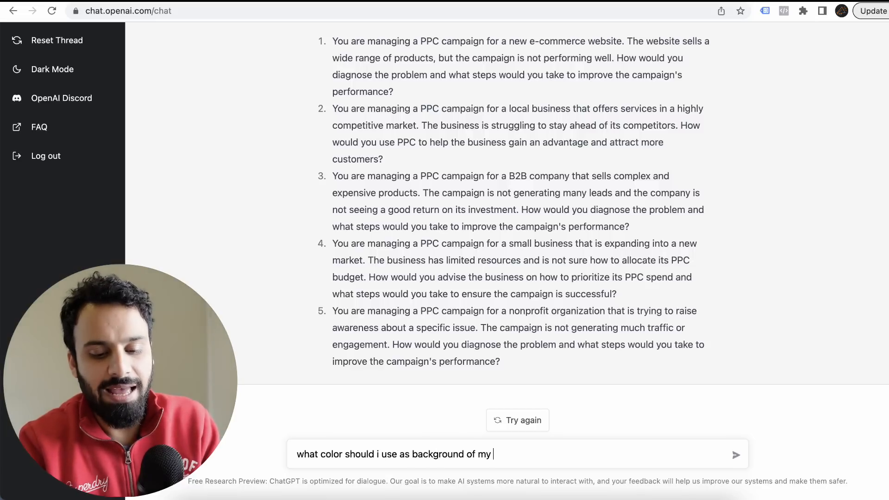
text(app which is a)
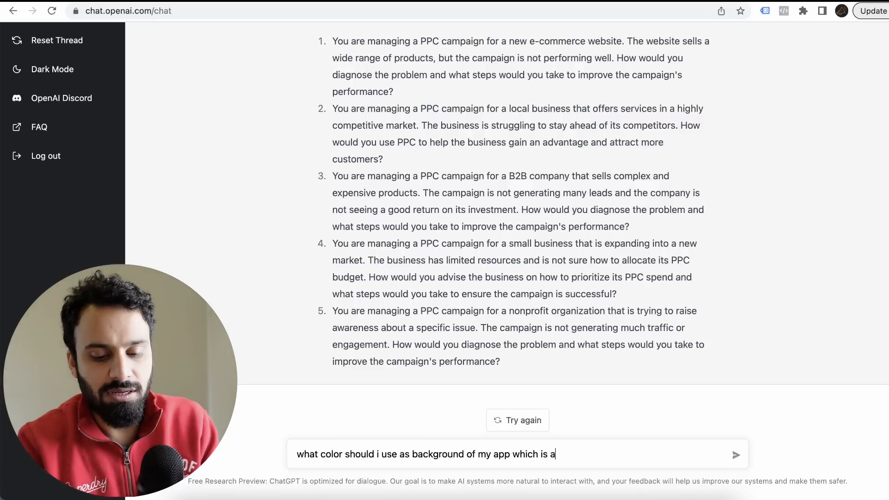
text(dati)
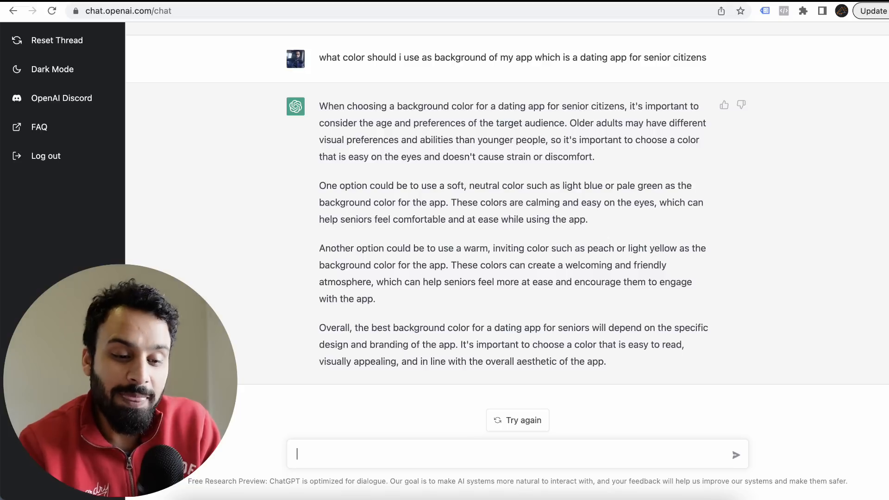
double_click(476, 194)
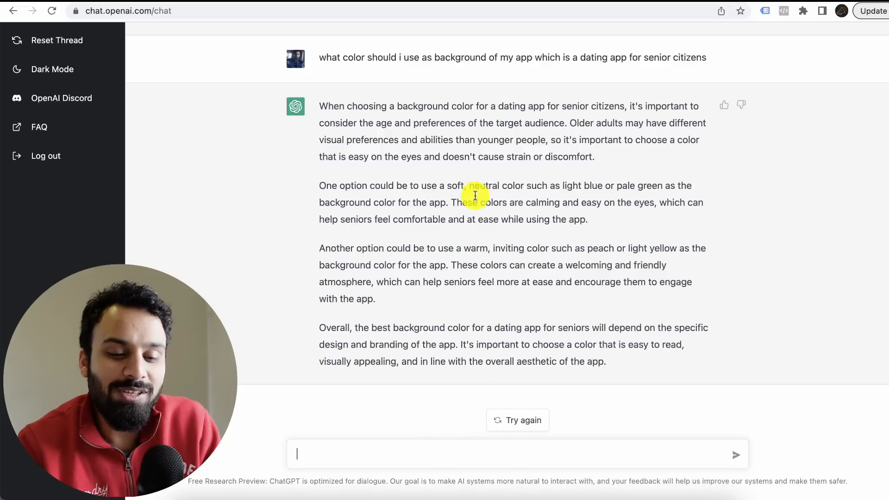
mouse_move(745, 221)
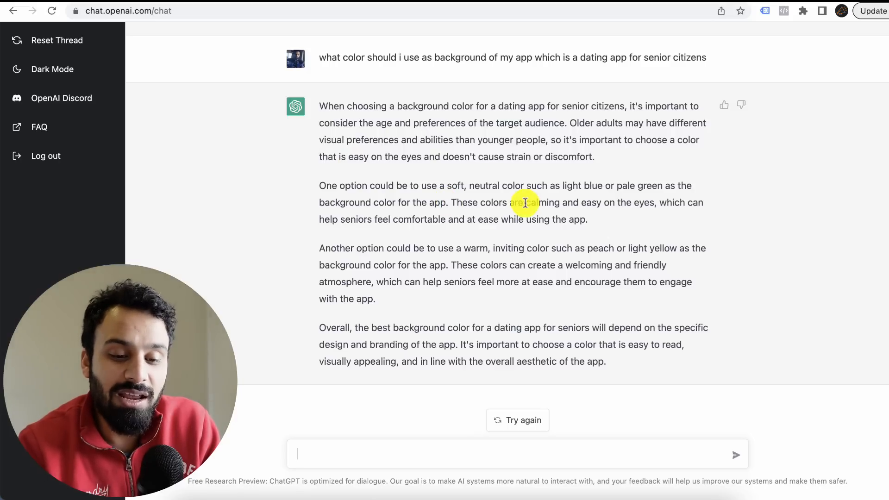
mouse_move(445, 233)
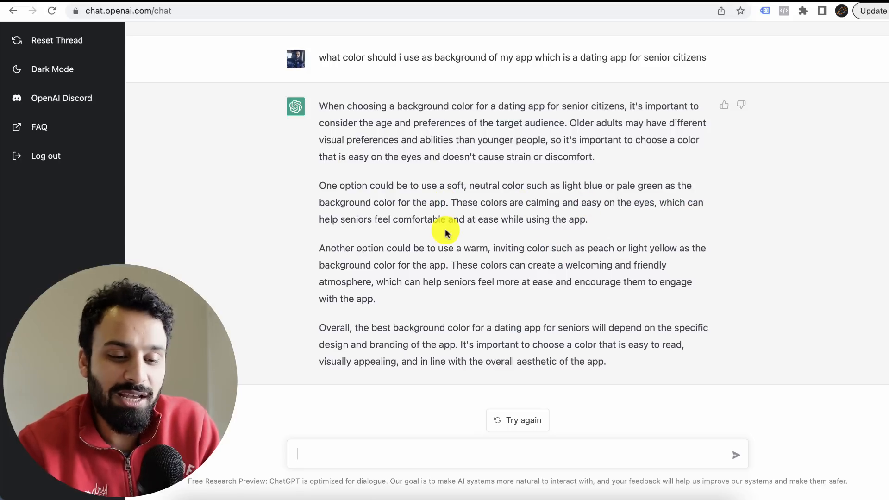
mouse_move(386, 238)
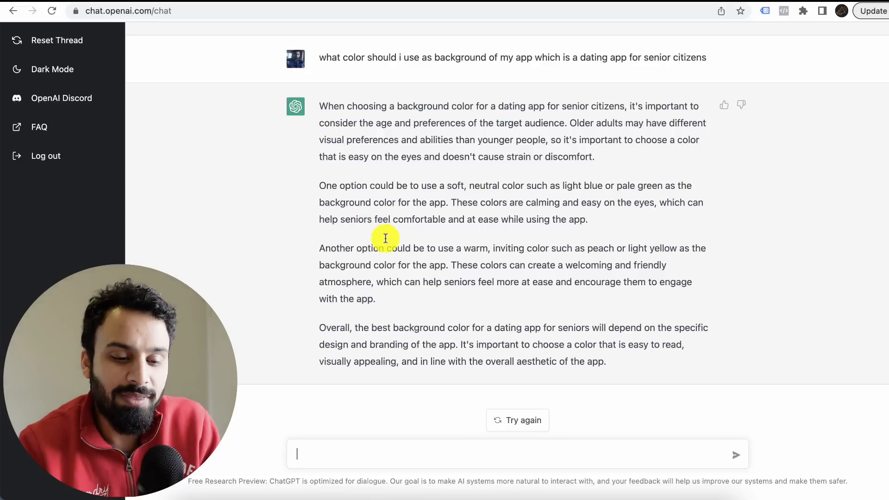
mouse_move(585, 251)
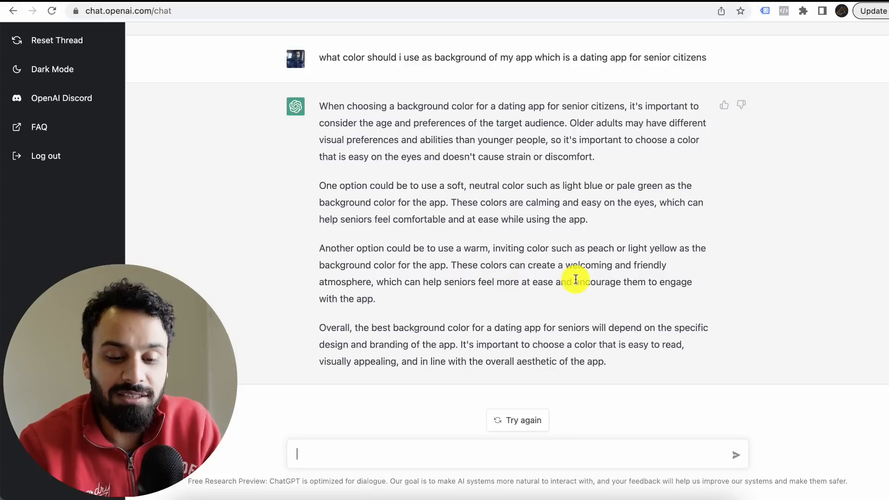
mouse_move(461, 300)
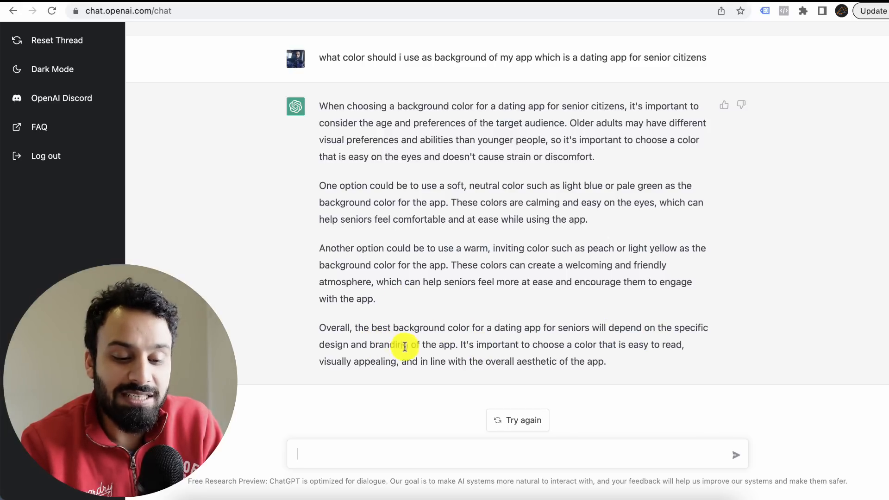
mouse_move(553, 339)
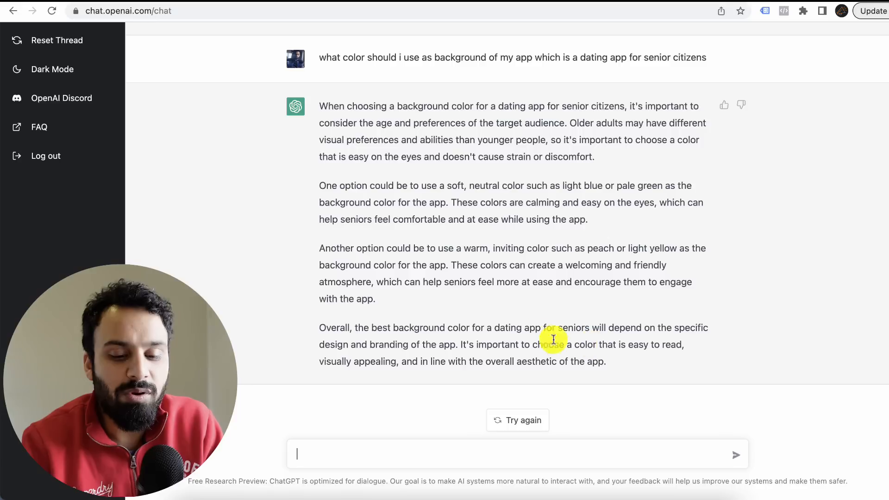
mouse_move(415, 365)
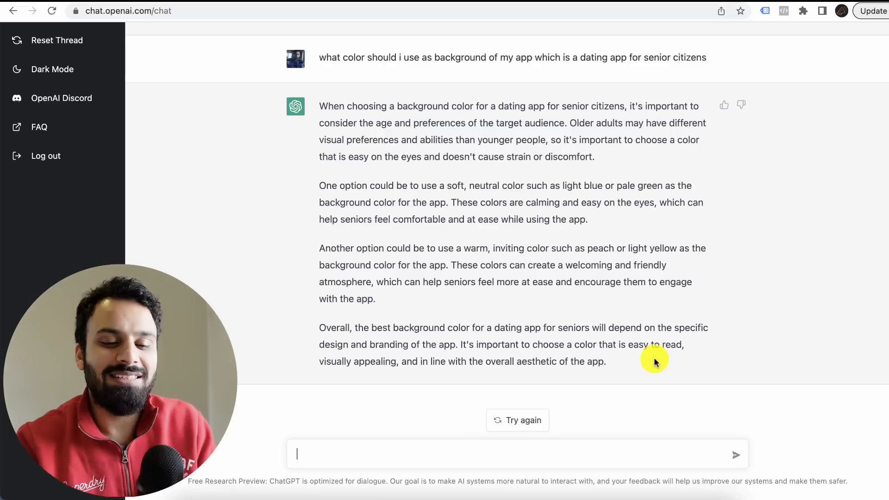
mouse_move(563, 160)
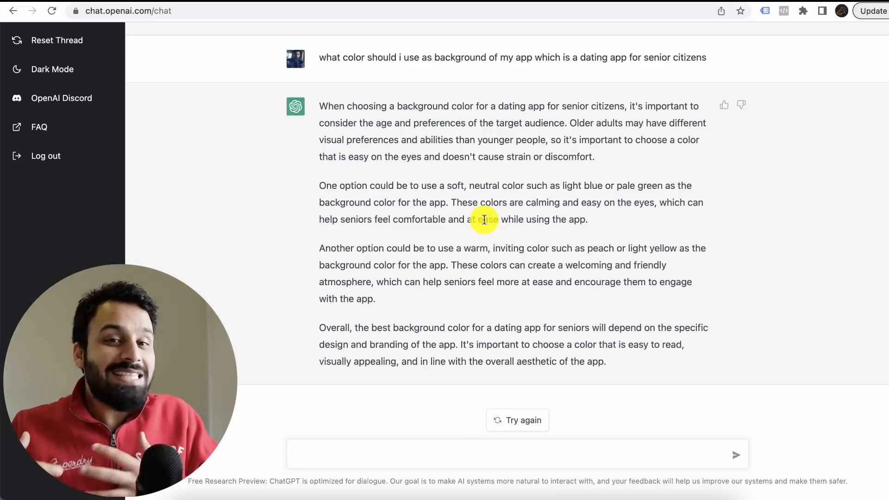
mouse_move(524, 221)
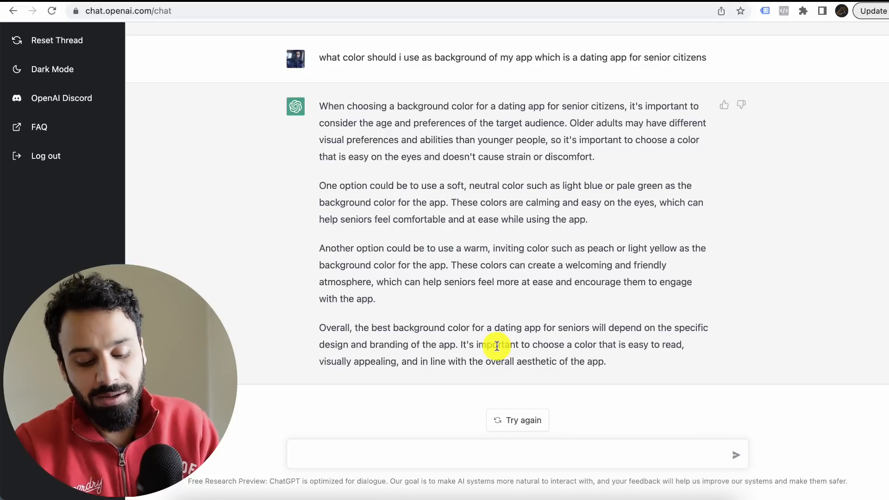
Ask what searches people make when looking to upskill and grow in their careers.
text(what kind of)
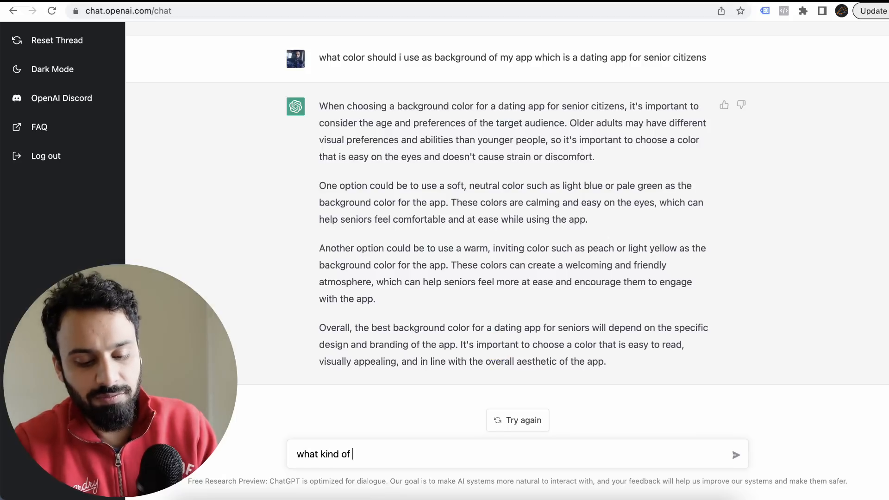
text(searches do people)
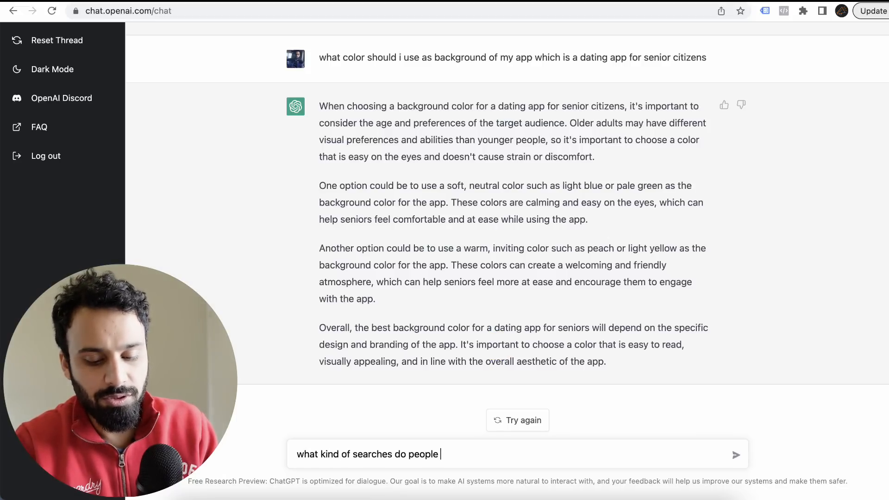
text(do when looking to upskill and g)
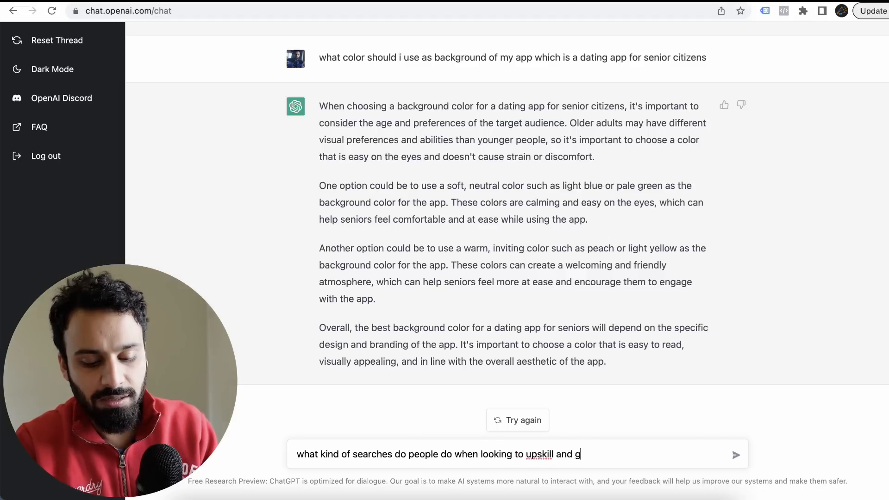
text(row in their c)
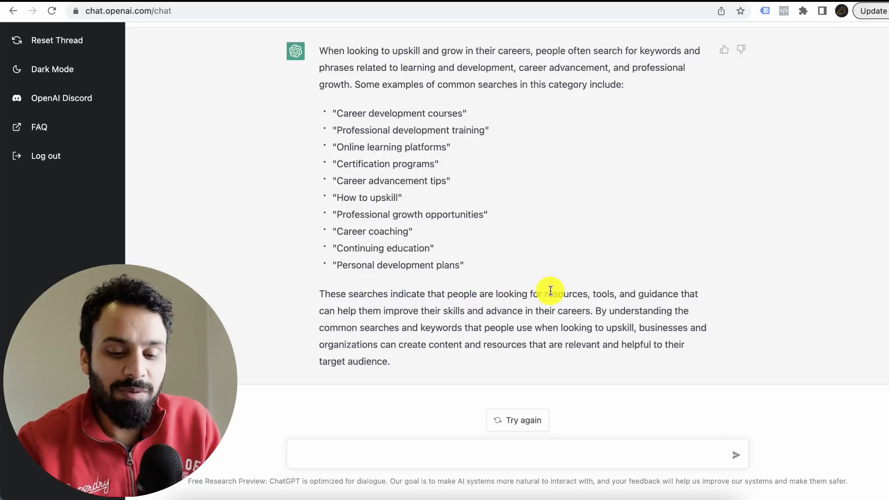
mouse_move(380, 318)
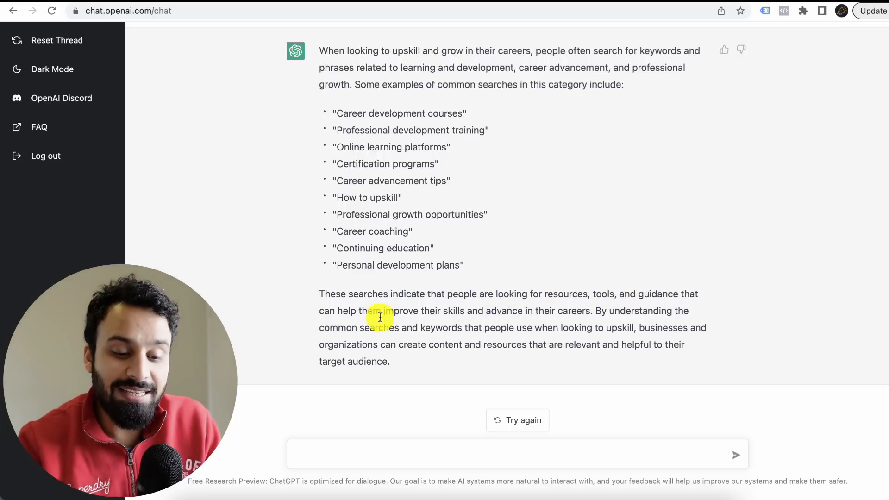
mouse_move(628, 321)
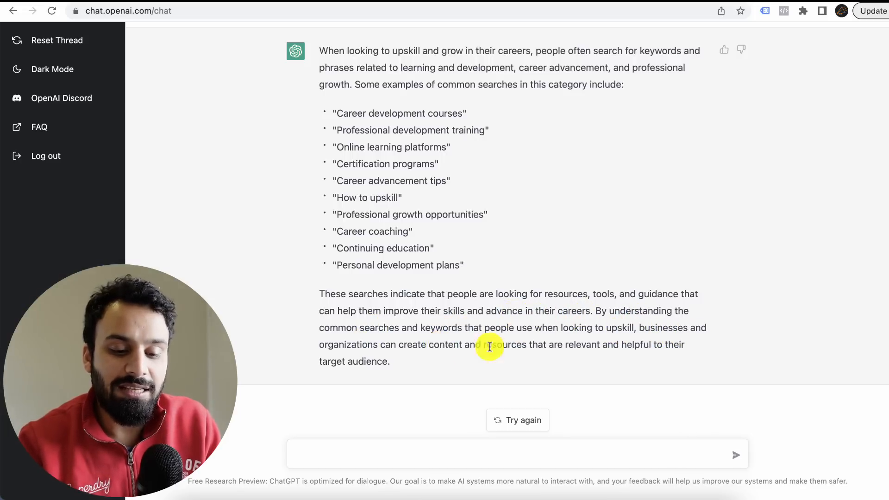
mouse_move(403, 403)
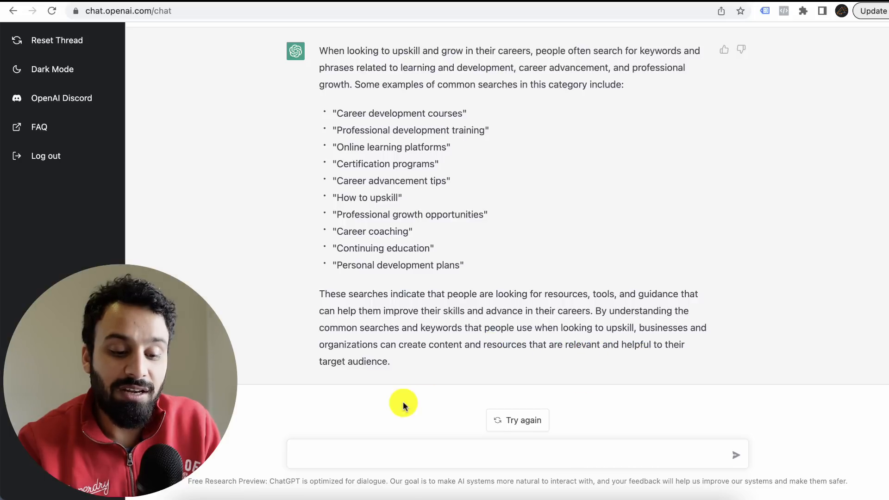
Ask to be specific to people working in hospitality and review the ten suggested searches.
text(be specific to)
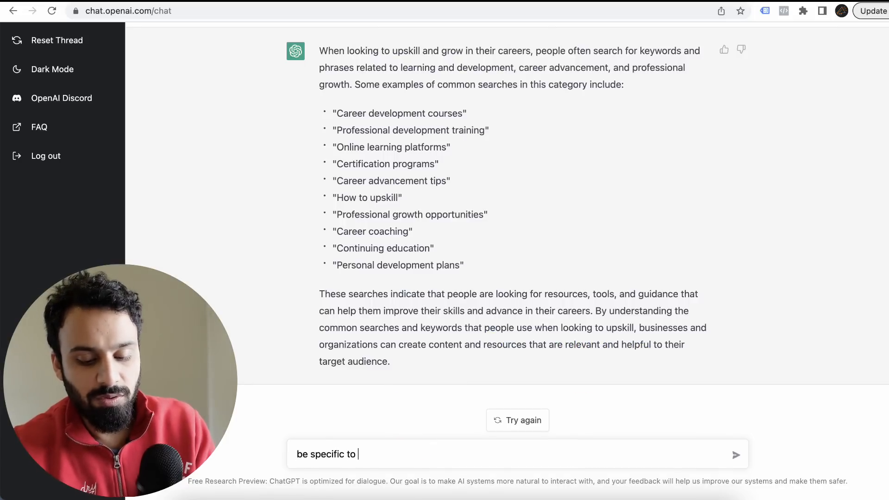
text(people work)
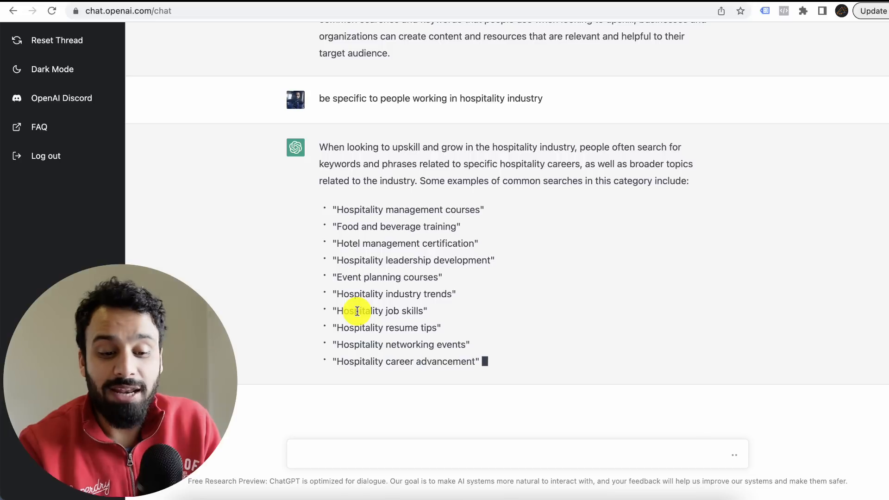
scroll(down, 3)
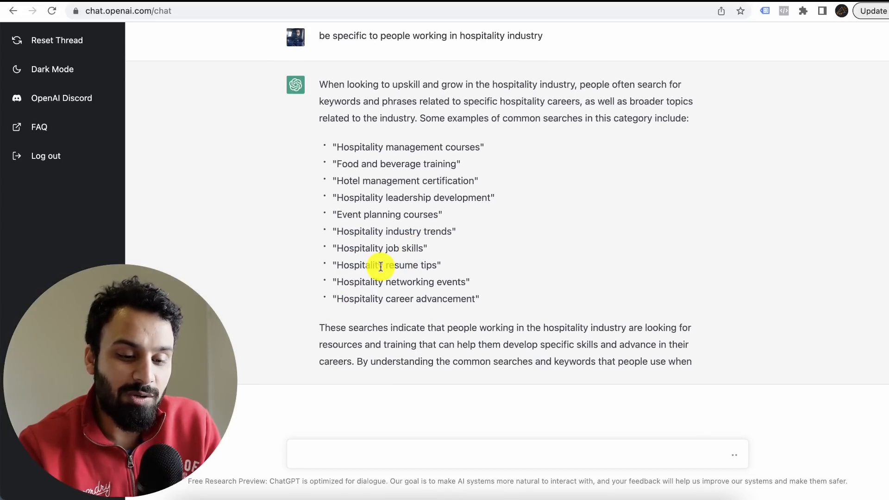
scroll(down, 3)
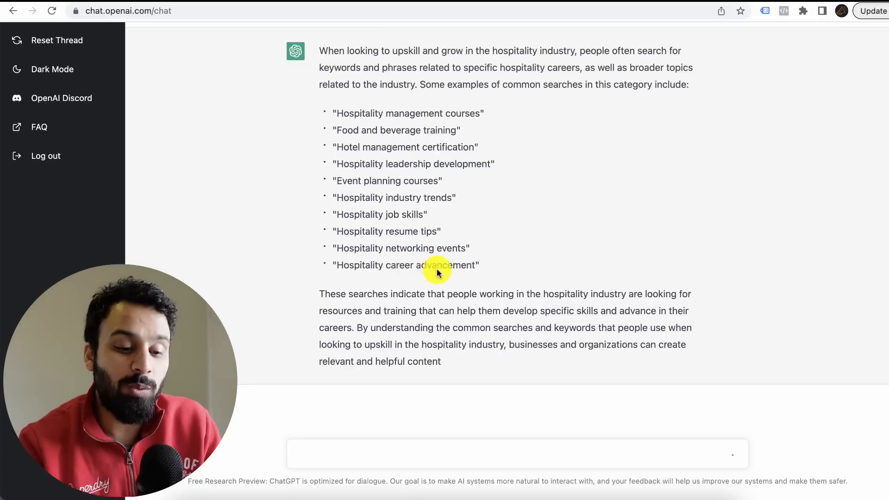